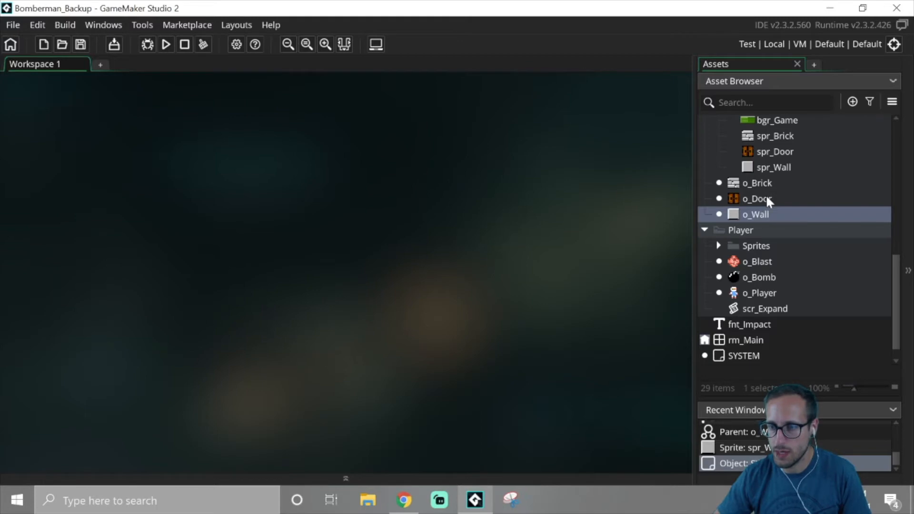
# Step: In SYSTEM's Step event, begin changing the Pontan spawn loop's o_Wall check to position_meeting
pyautogui.doubleClick(744, 355)
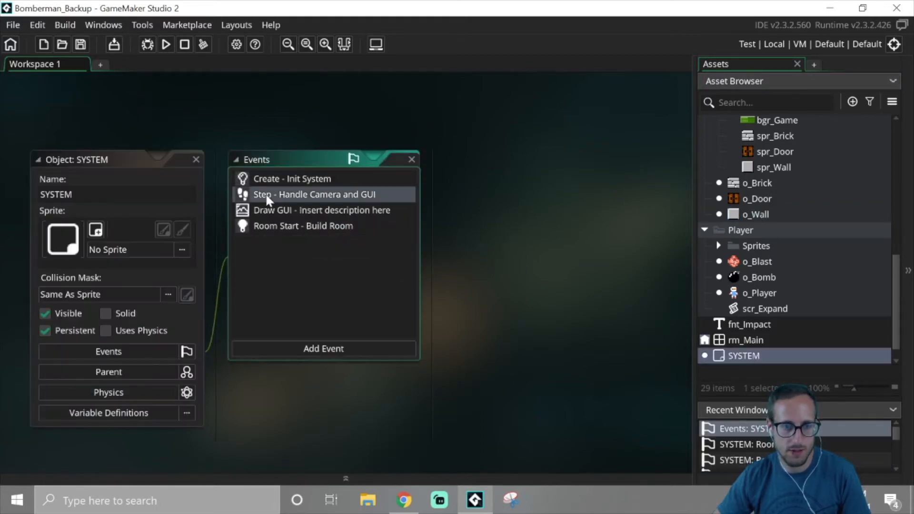
pyautogui.doubleClick(313, 195)
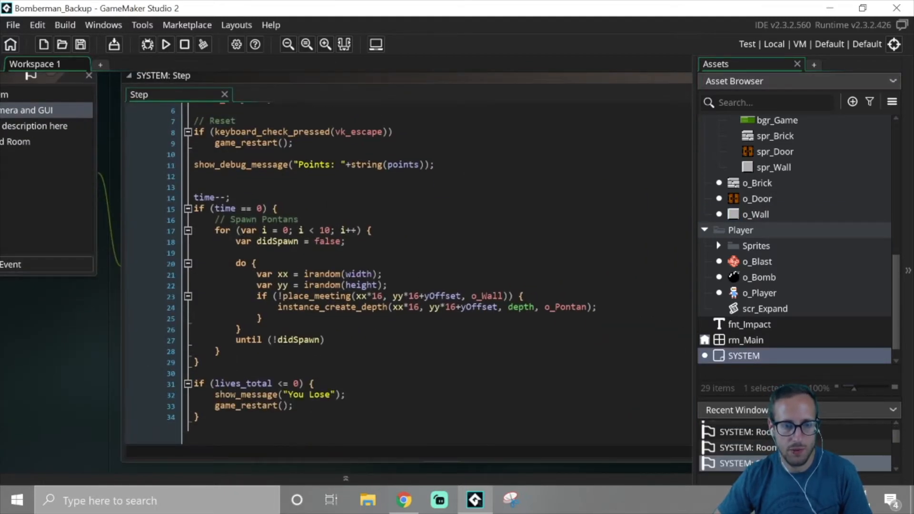
pyautogui.click(300, 295)
pyautogui.write('osition')
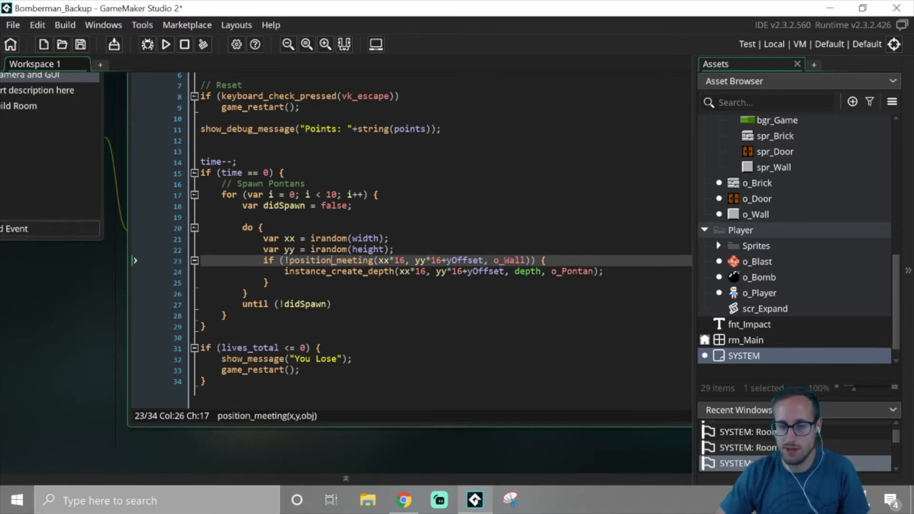
pyautogui.moveTo(96, 313)
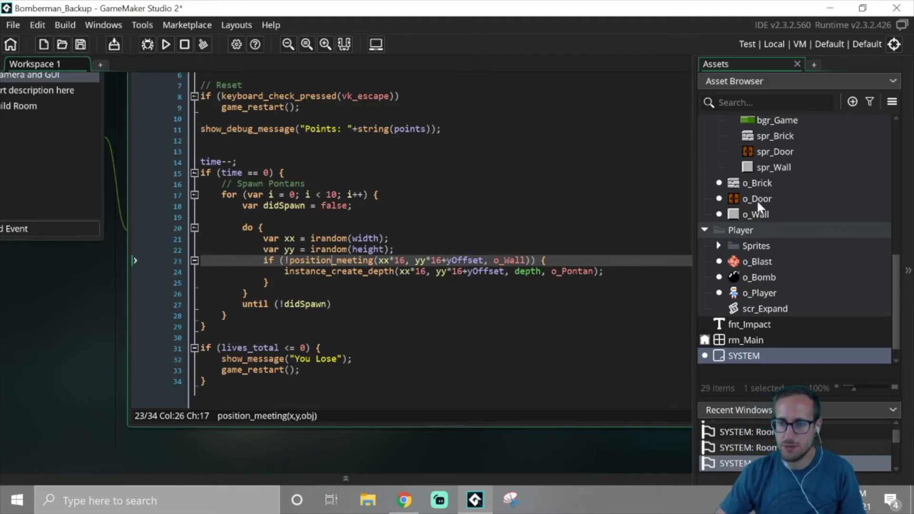
# Step: Add SYSTEM.lives_total++; after the timer reset in o_Door's collision with o_Player
pyautogui.doubleClick(757, 198)
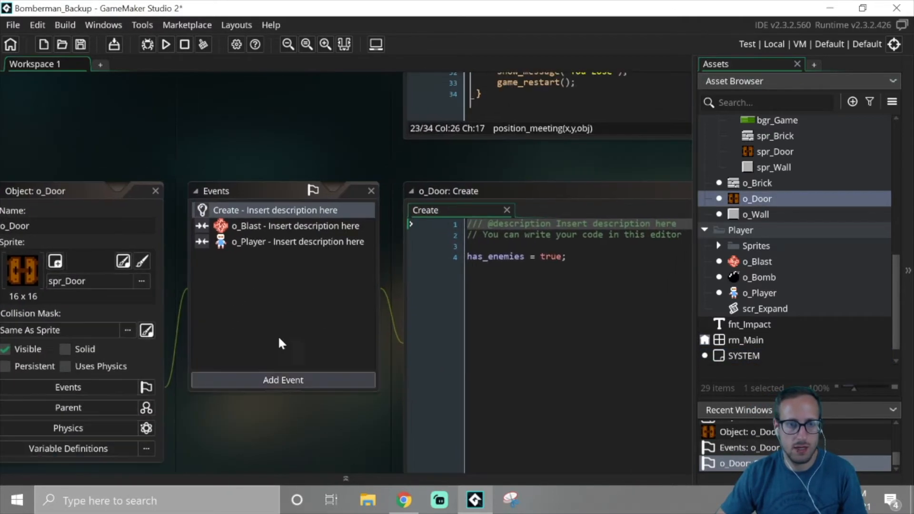
pyautogui.doubleClick(297, 241)
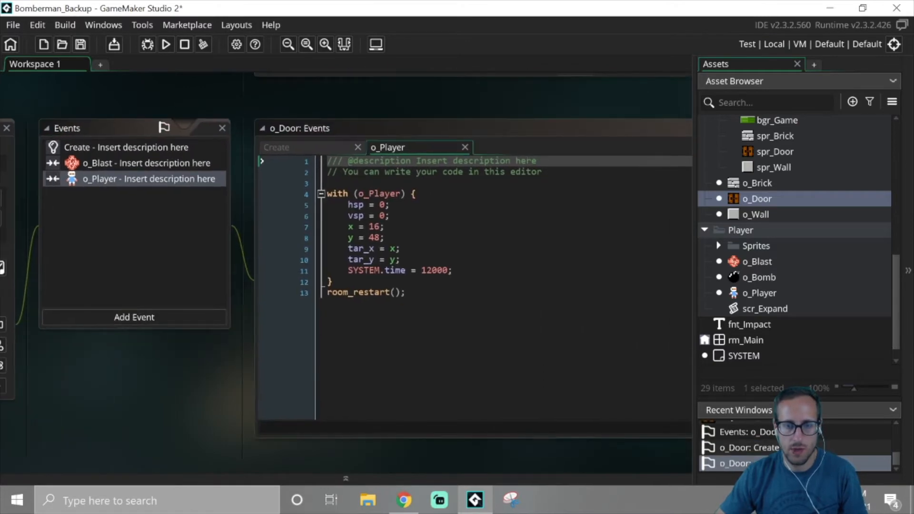
pyautogui.press('Enter')
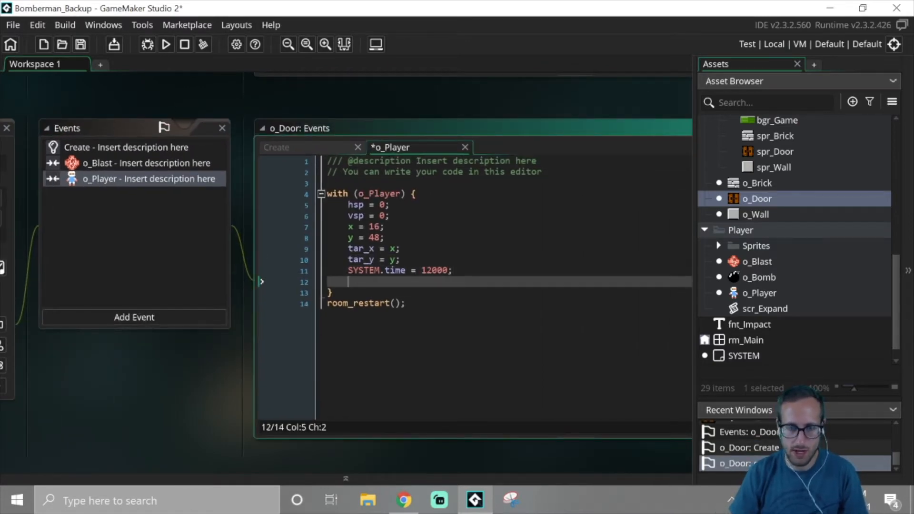
pyautogui.write('SYSTEM.')
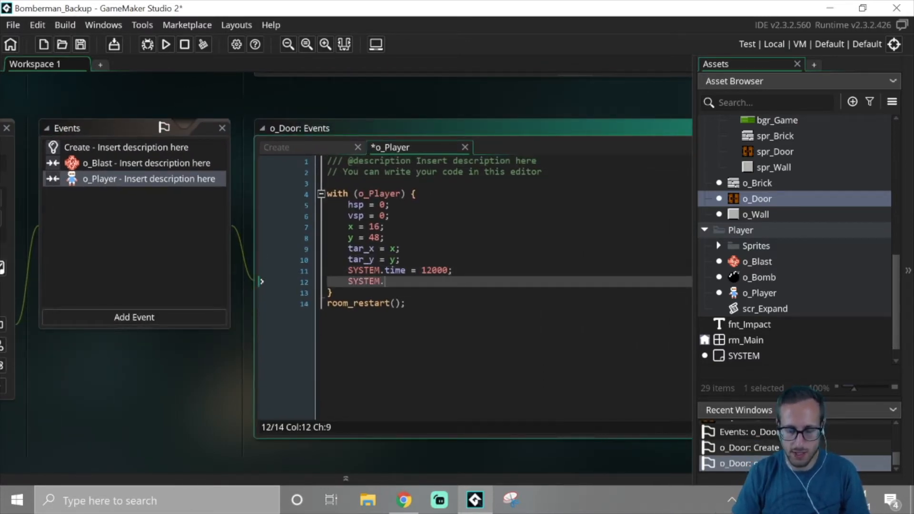
pyautogui.write('lives_total++')
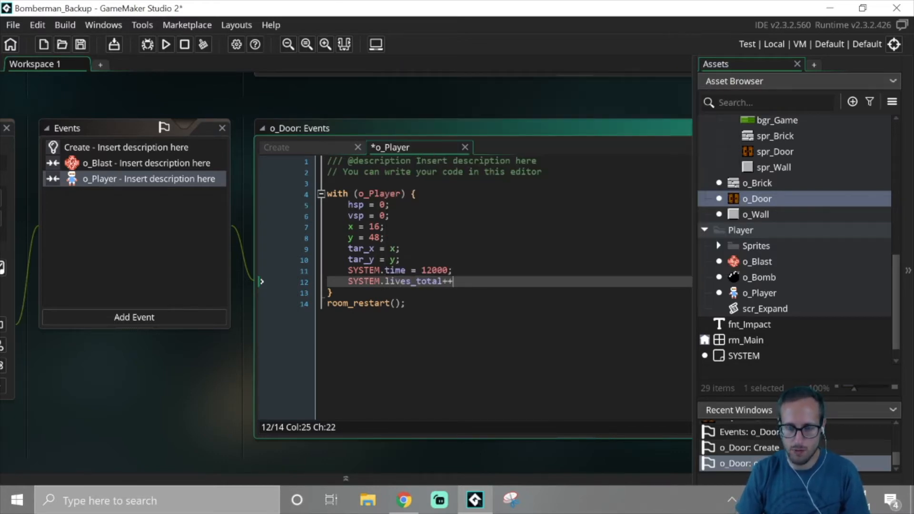
pyautogui.write(';')
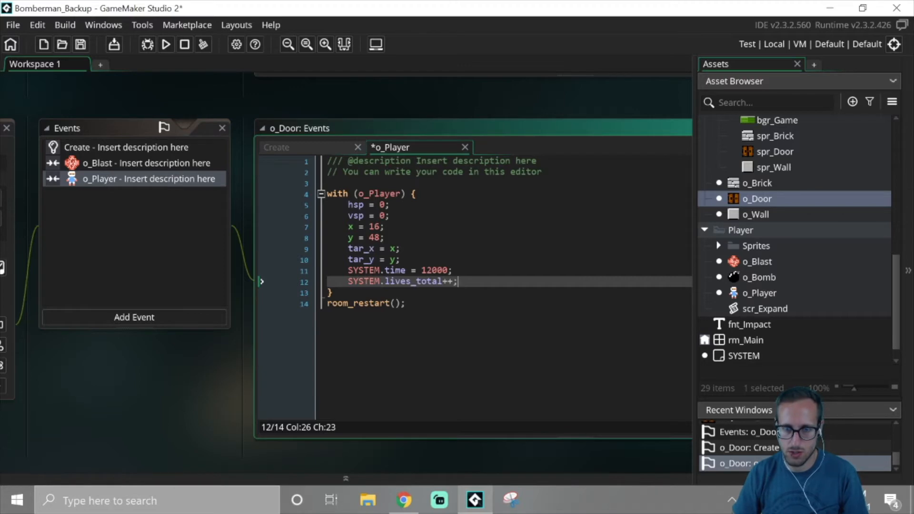
# Step: Bring up o_Player's Step event code for editing
pyautogui.click(366, 237)
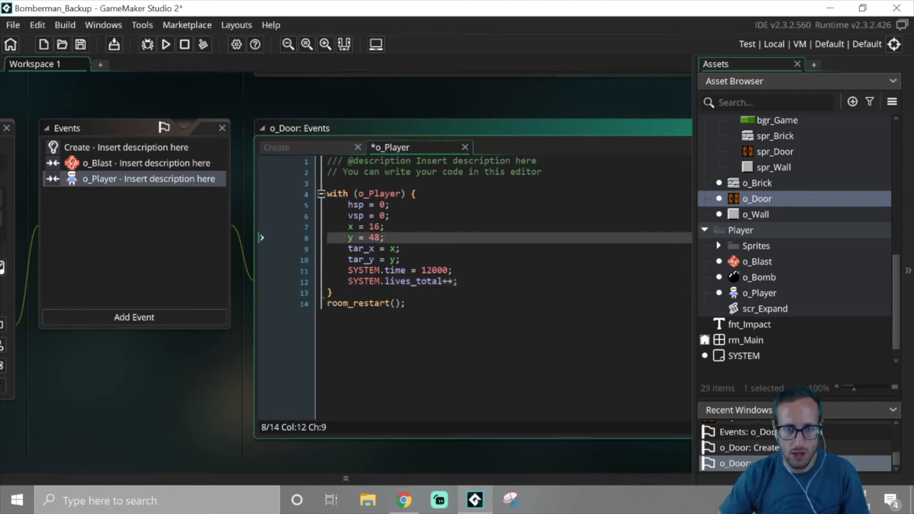
pyautogui.click(458, 281)
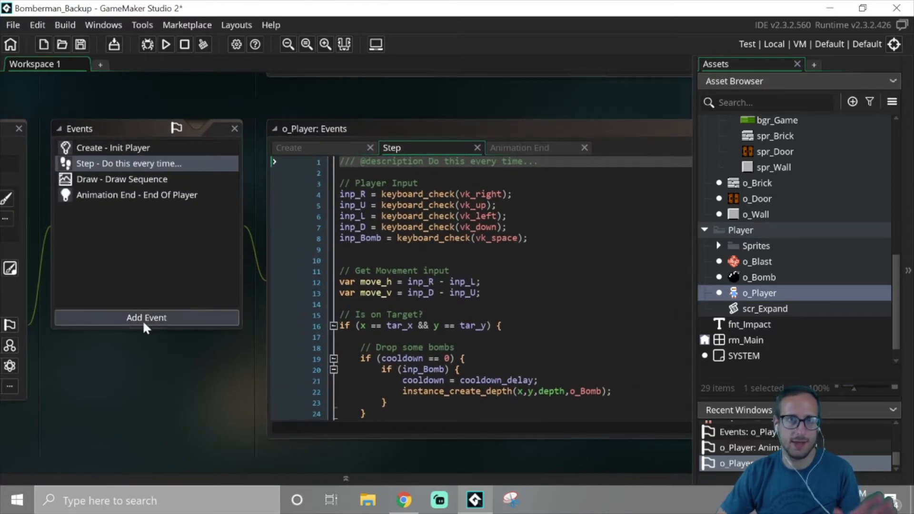
pyautogui.scroll(3)
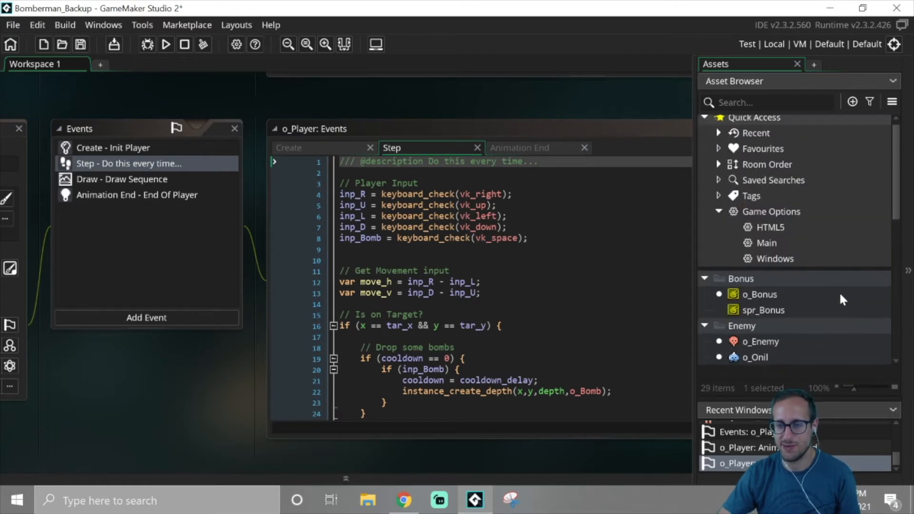
pyautogui.scroll(-3)
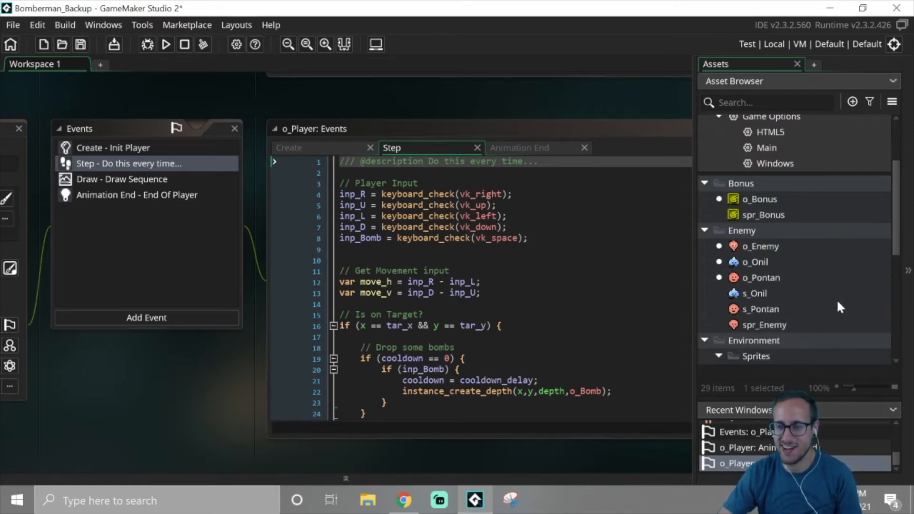
pyautogui.moveTo(762, 250)
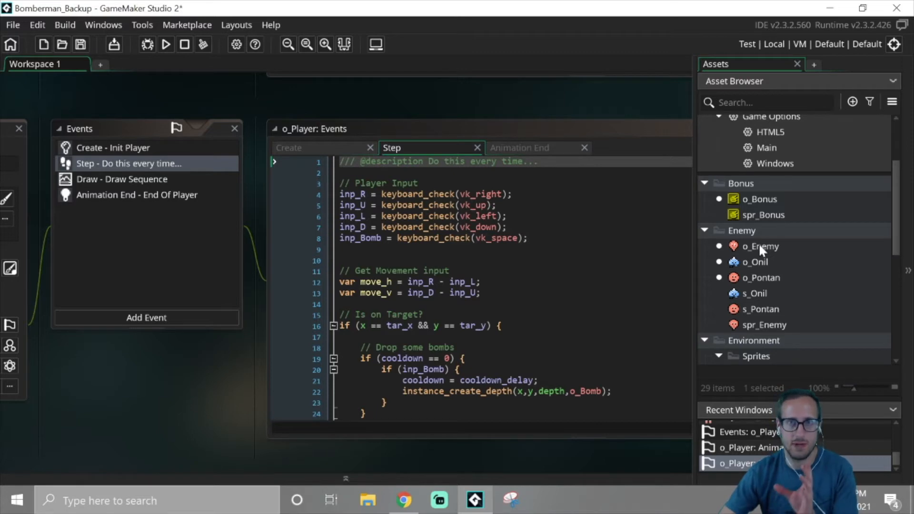
pyautogui.moveTo(752, 355)
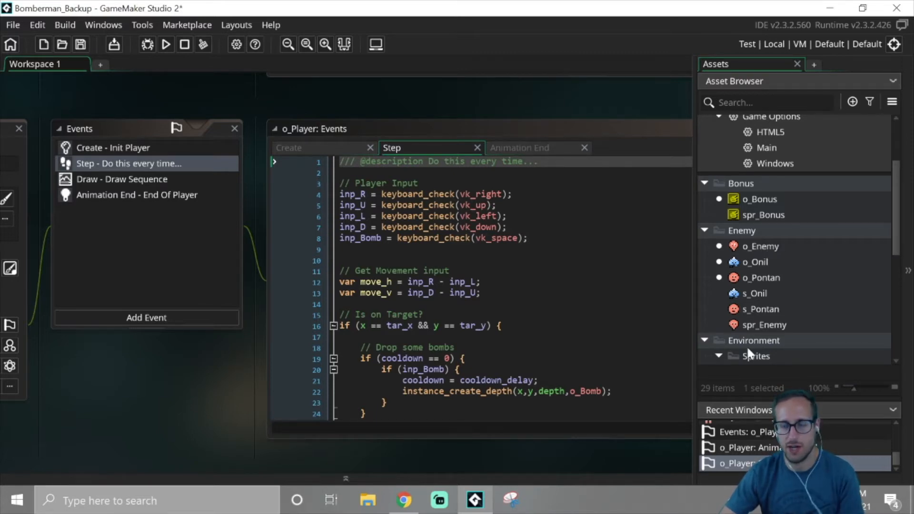
pyautogui.moveTo(766, 357)
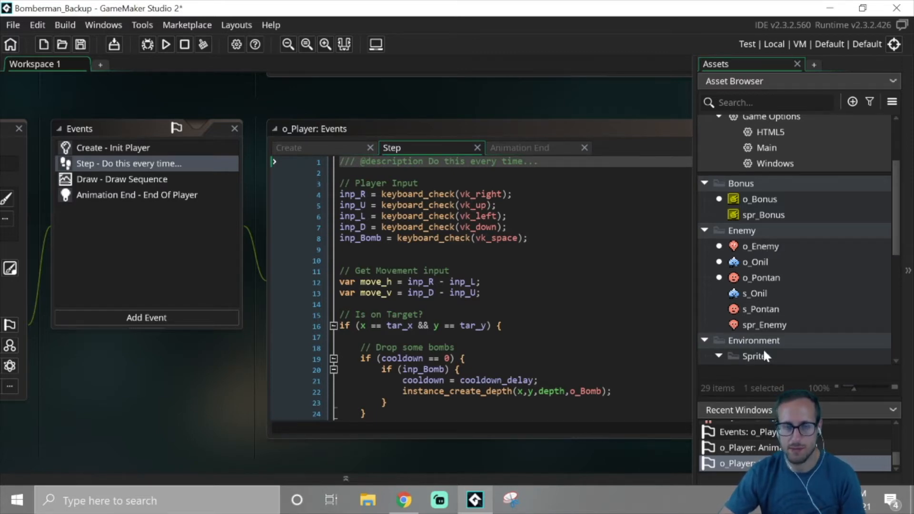
pyautogui.moveTo(753, 269)
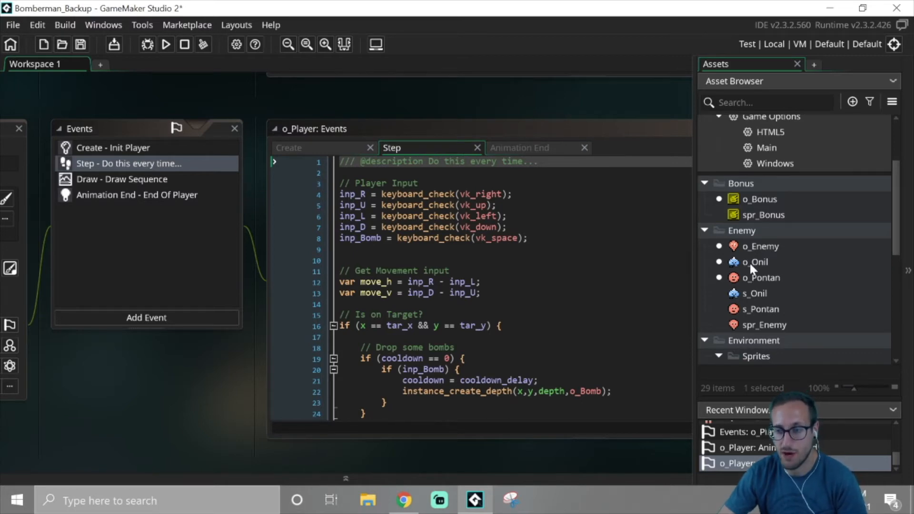
pyautogui.click(760, 308)
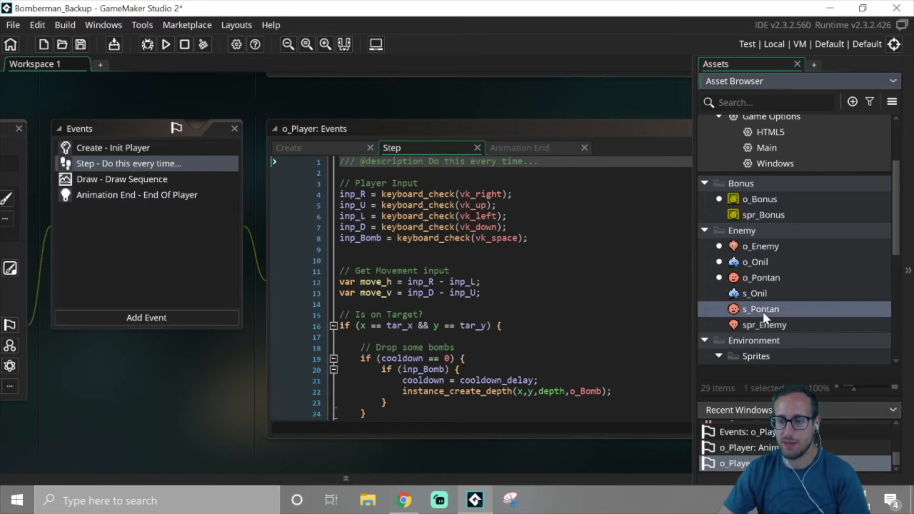
pyautogui.moveTo(755, 288)
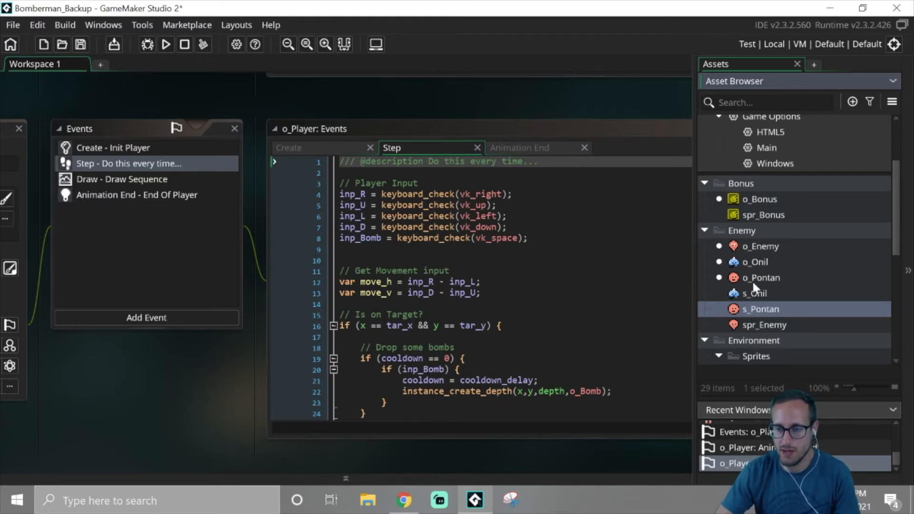
pyautogui.moveTo(802, 294)
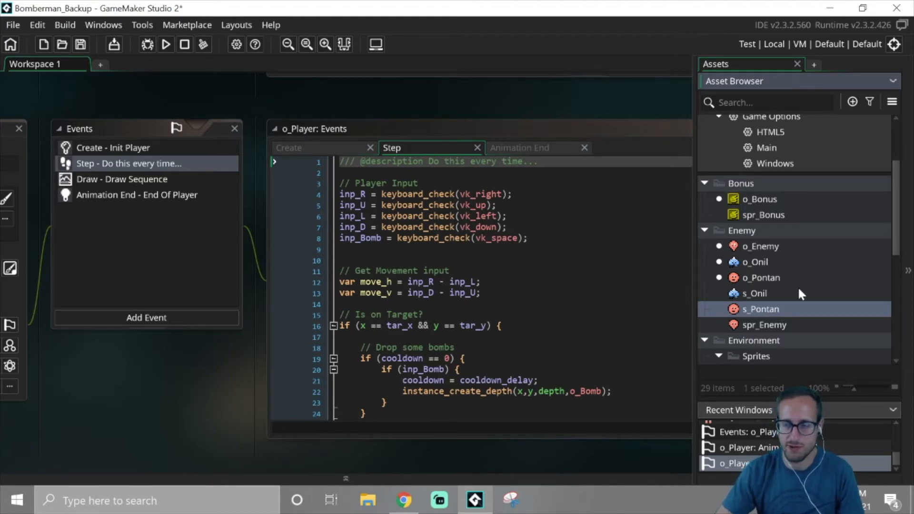
pyautogui.moveTo(770, 285)
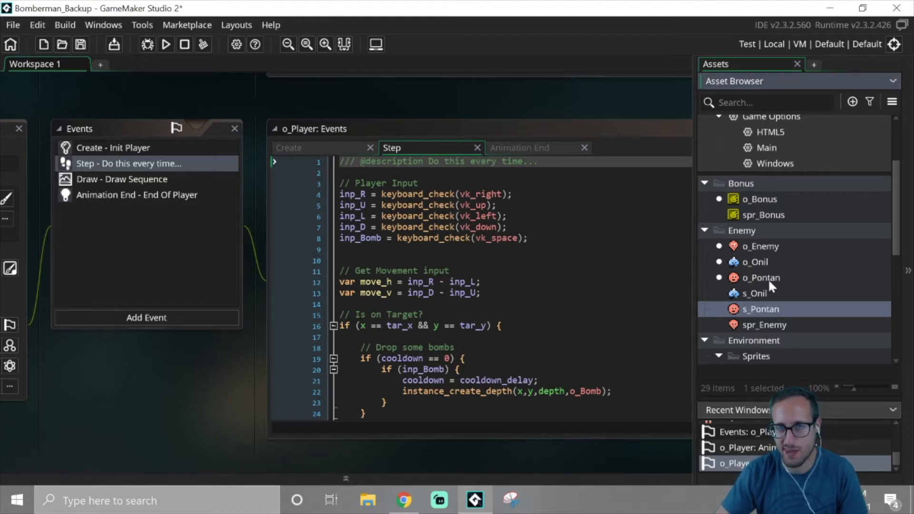
pyautogui.moveTo(128, 374)
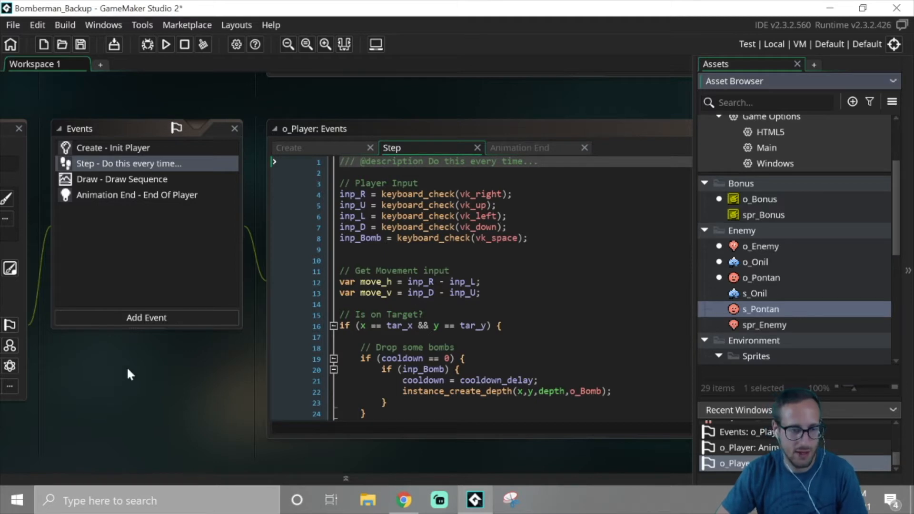
pyautogui.moveTo(781, 253)
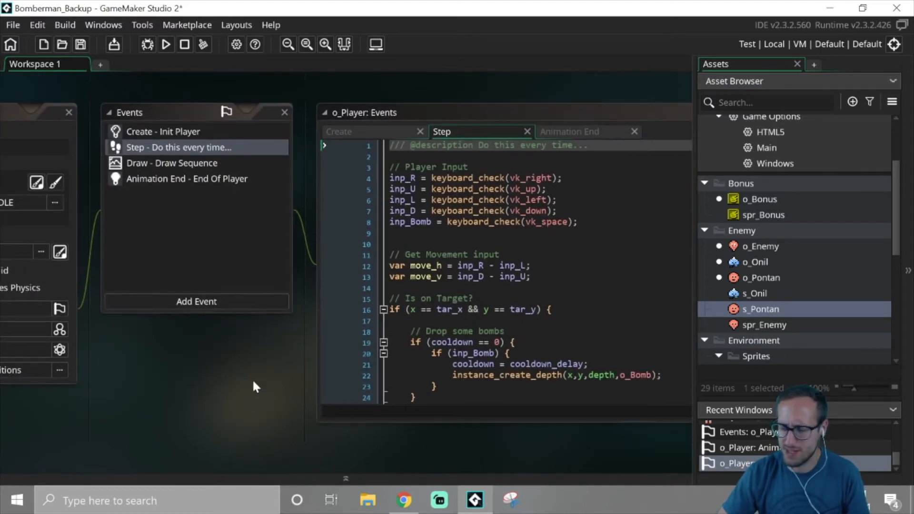
pyautogui.moveTo(277, 362)
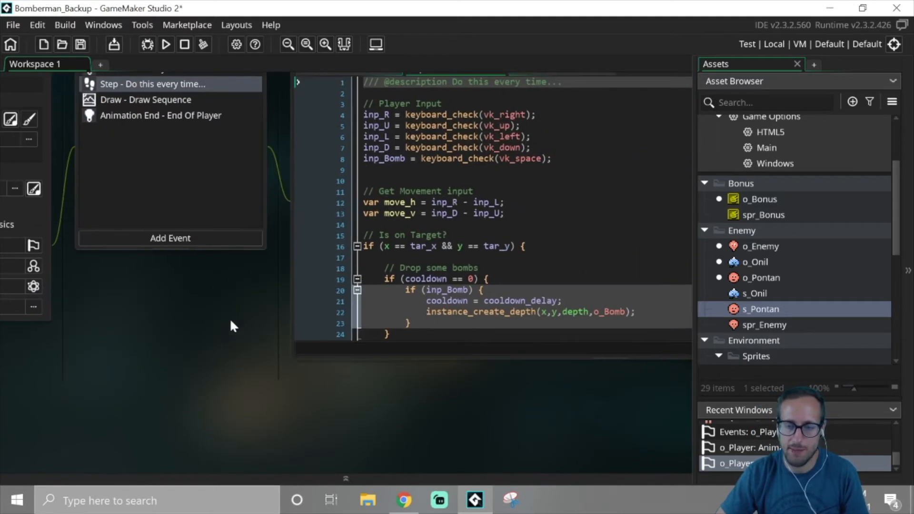
# Step: Change the o_Blast death check on lines 88–89 to place_meeting
pyautogui.scroll(-3)
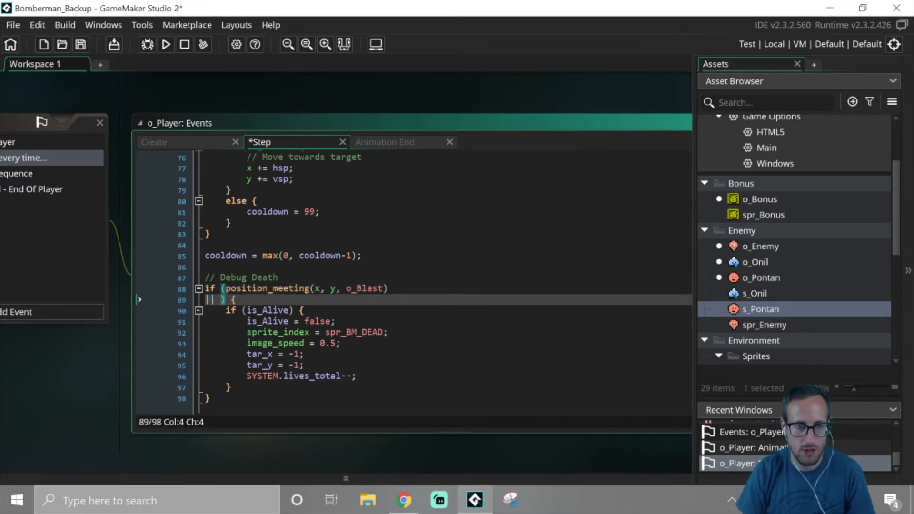
pyautogui.write('position_meeting(')
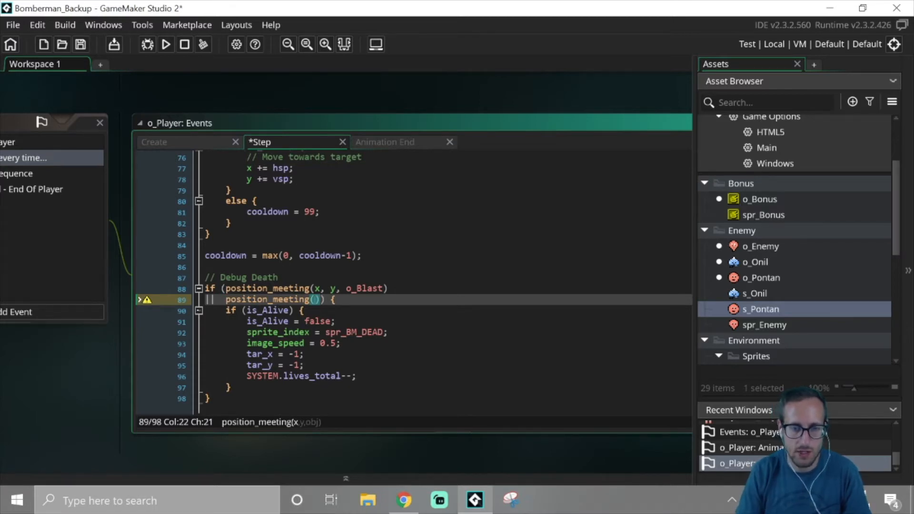
pyautogui.click(262, 288)
pyautogui.write('lace')
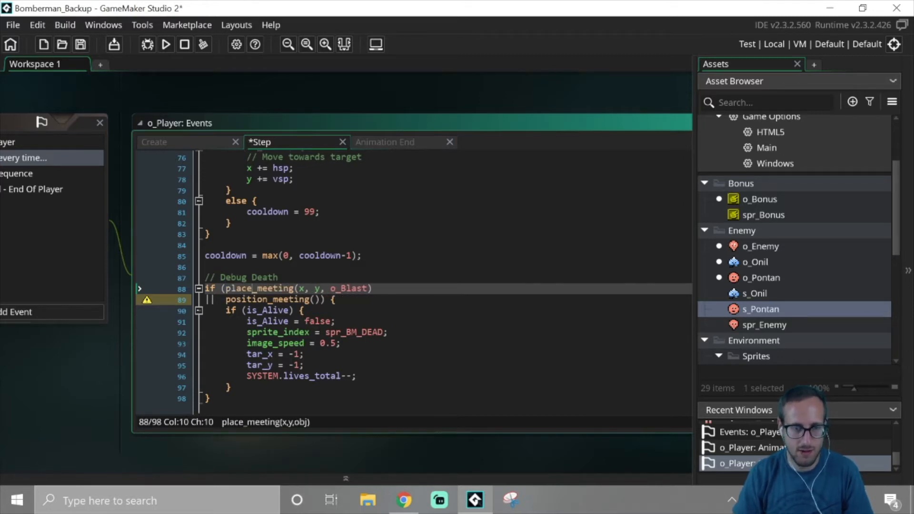
# Step: Start a second place_meeting(x, y, …) condition in the Debug Death check
pyautogui.click(303, 299)
pyautogui.write('lace')
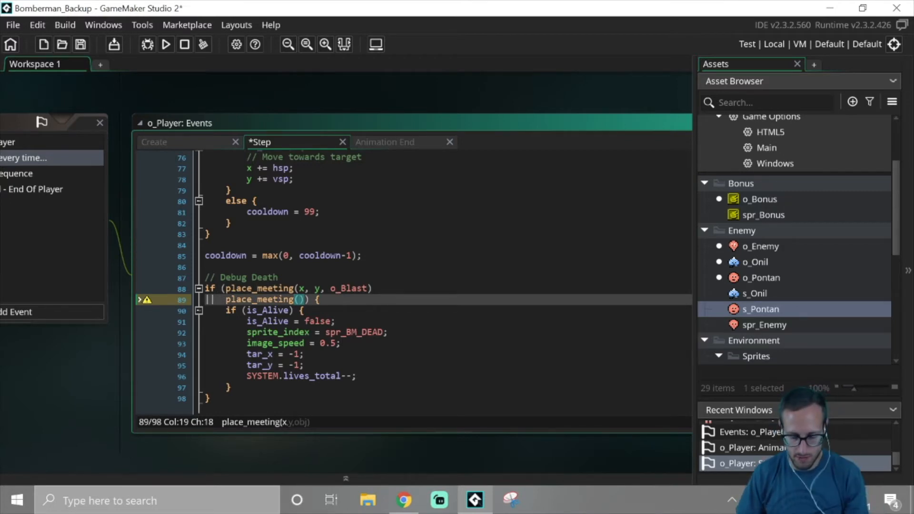
pyautogui.write('x, y,')
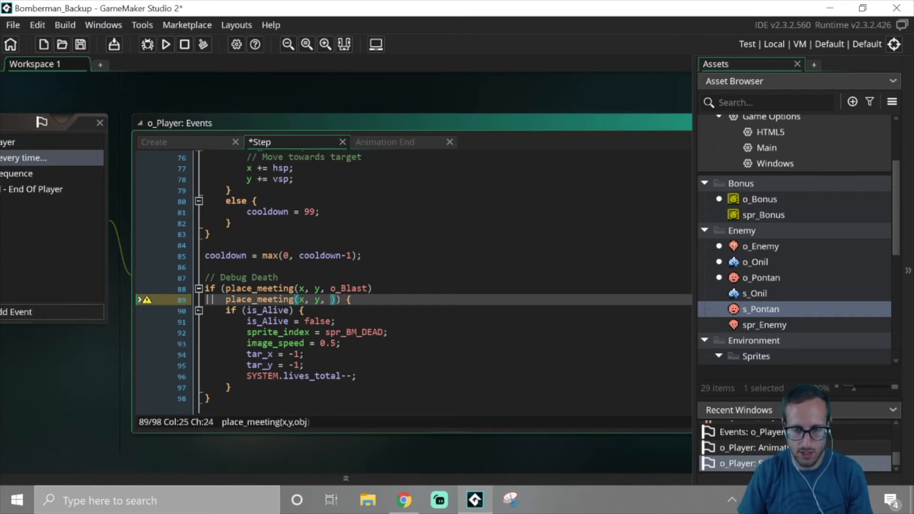
pyautogui.click(439, 500)
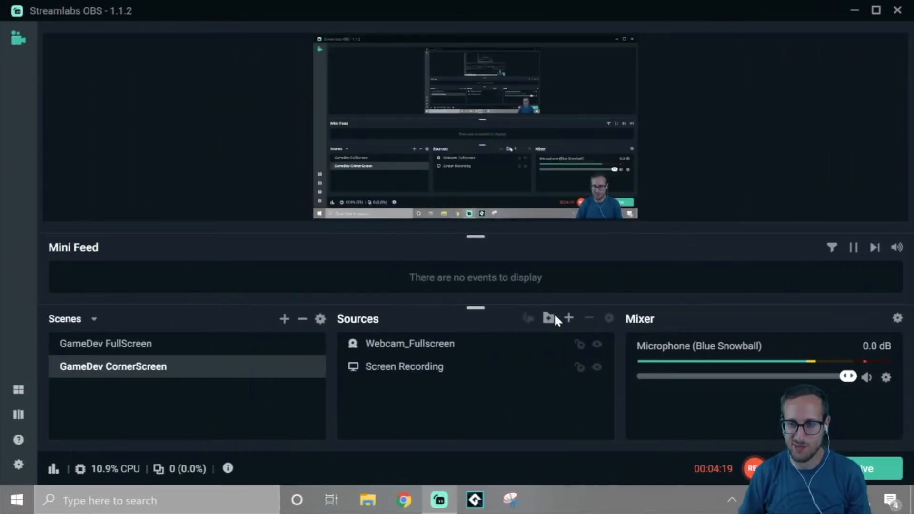
pyautogui.click(474, 500)
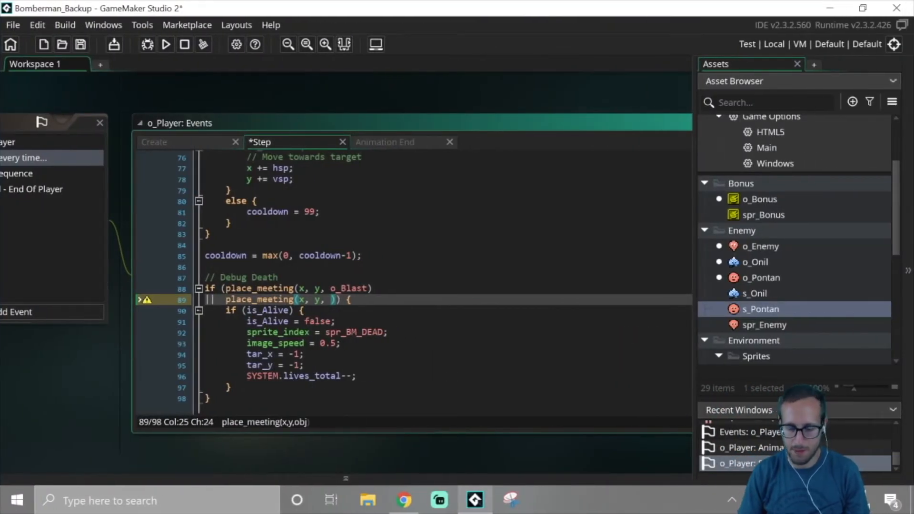
# Step: Complete the death condition with o_Enemy, o_Onil and o_Pontan checks, then test-run and close the game
pyautogui.write('o_Enemy')
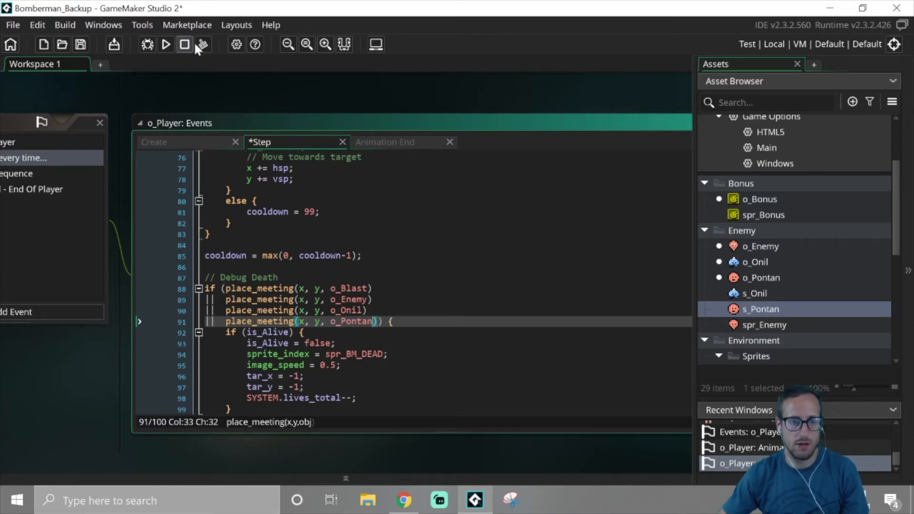
pyautogui.click(184, 44)
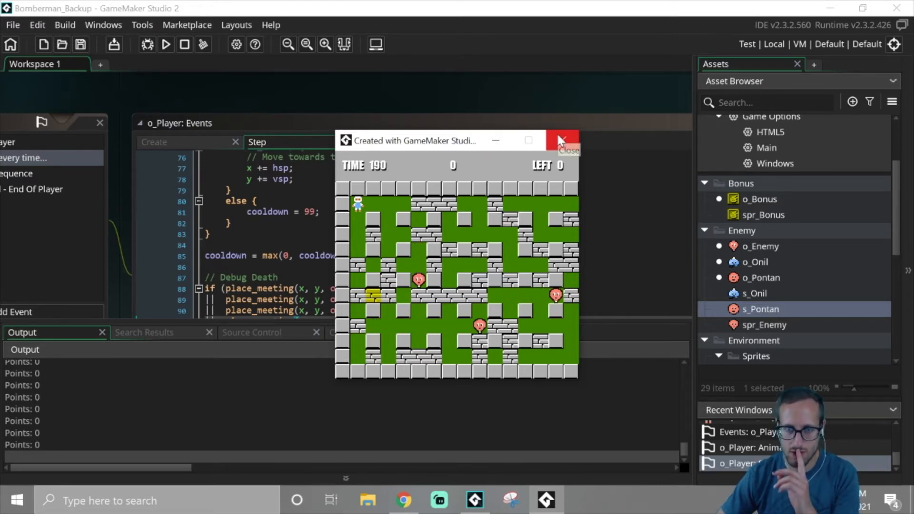
pyautogui.click(563, 141)
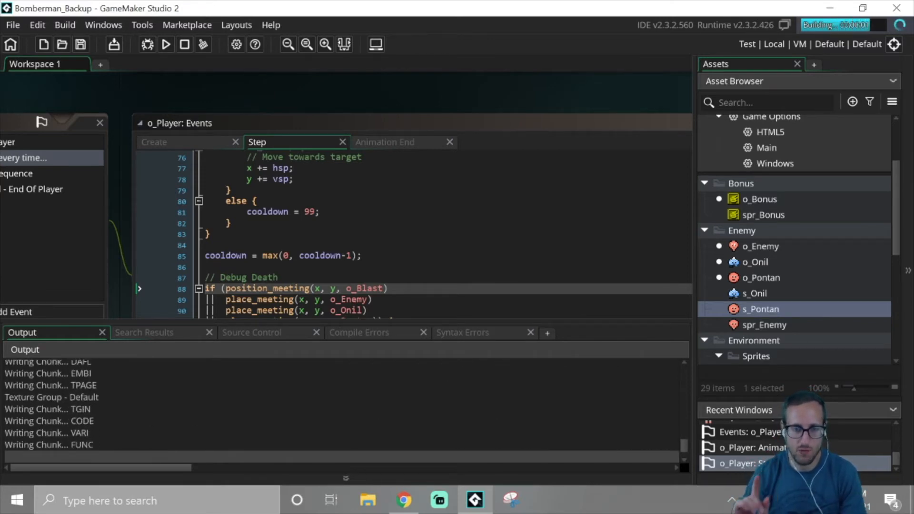
# Step: Run the game a second time to verify and close the game window
pyautogui.click(166, 45)
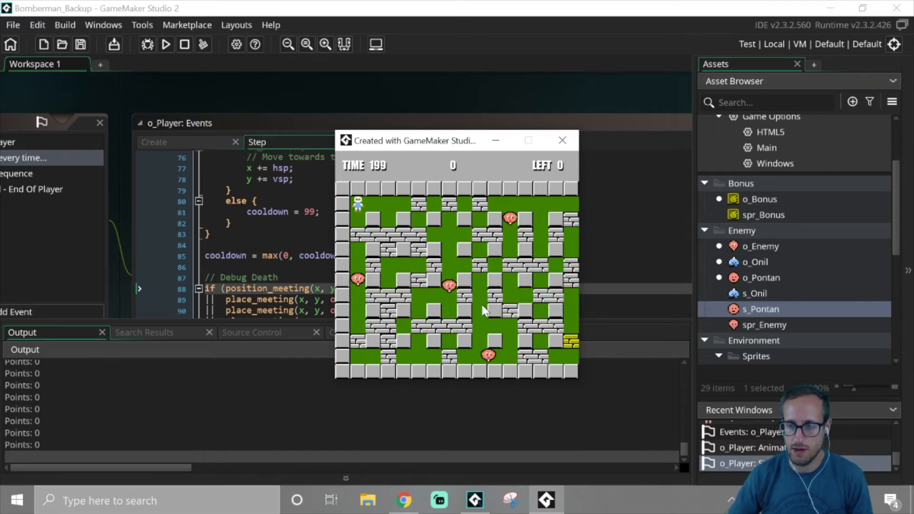
pyautogui.moveTo(563, 141)
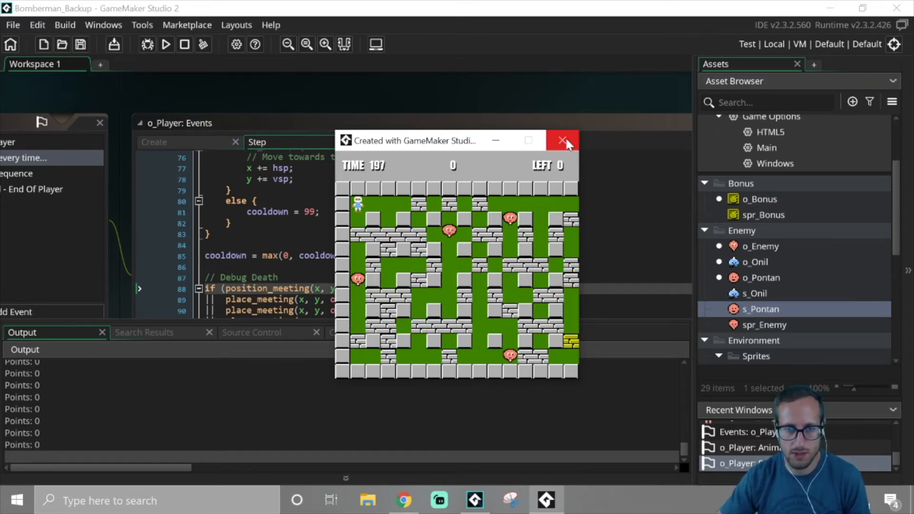
pyautogui.moveTo(563, 141)
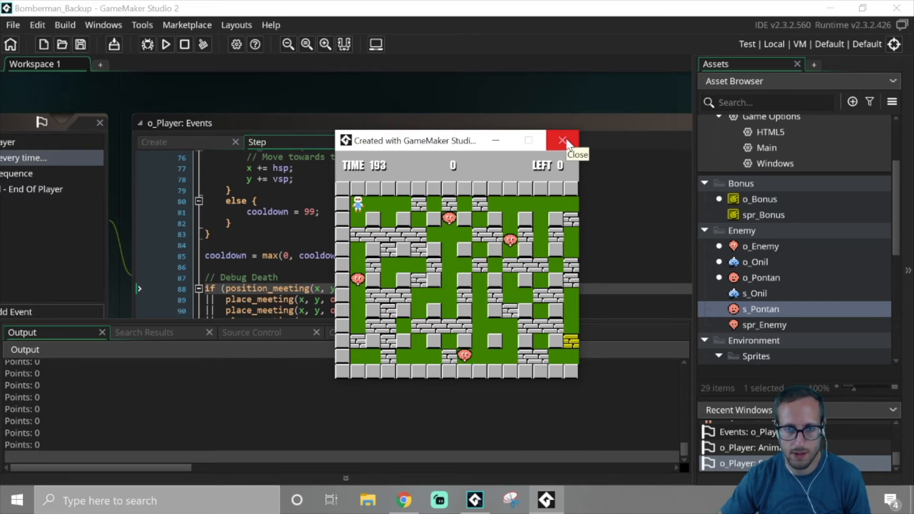
pyautogui.click(562, 141)
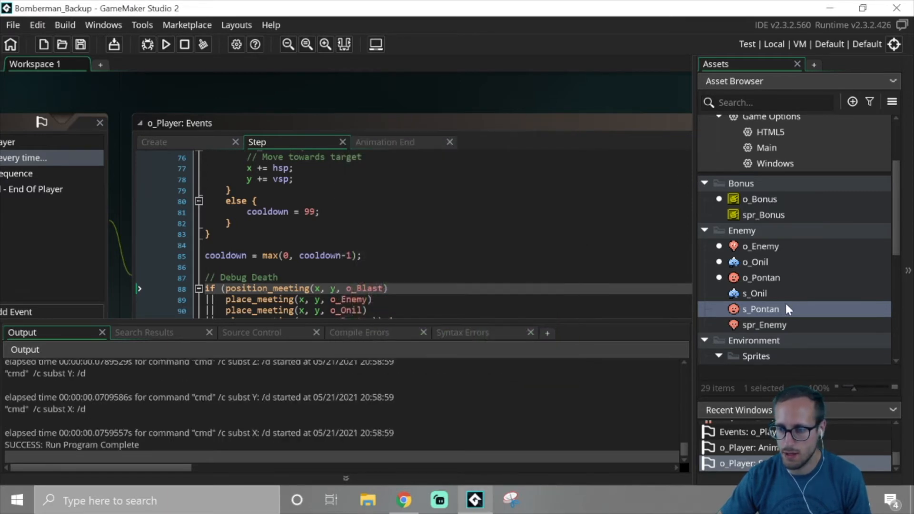
# Step: Set spr_BM_IDLE's collision mask mode from Full Image to Automatic, trimming it to columns 2–13
pyautogui.scroll(-3)
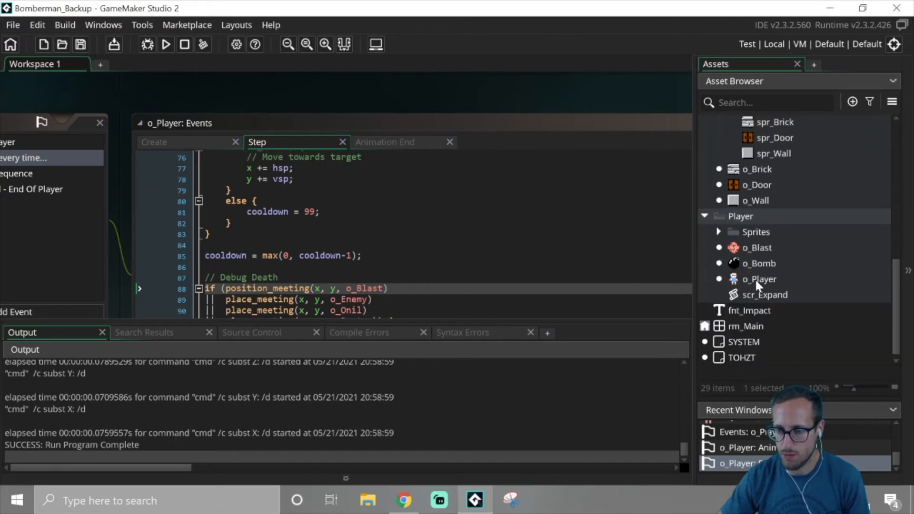
pyautogui.doubleClick(760, 279)
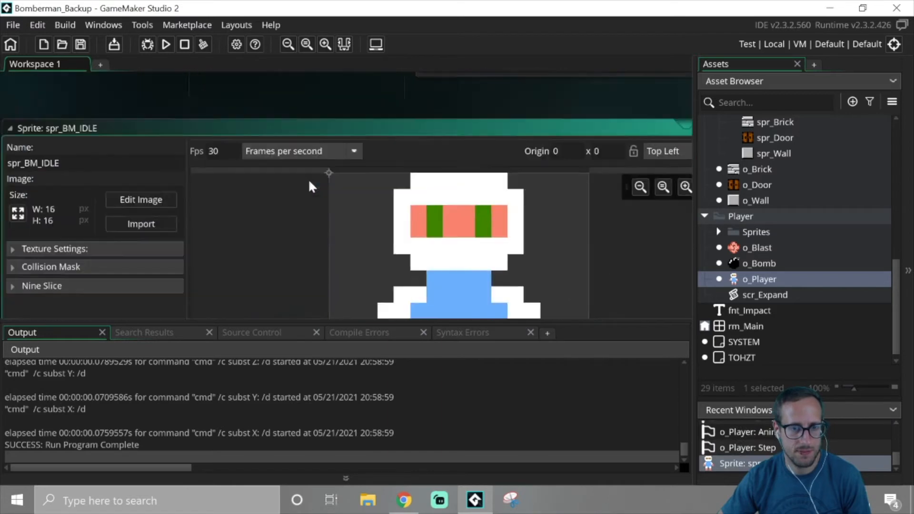
pyautogui.click(51, 266)
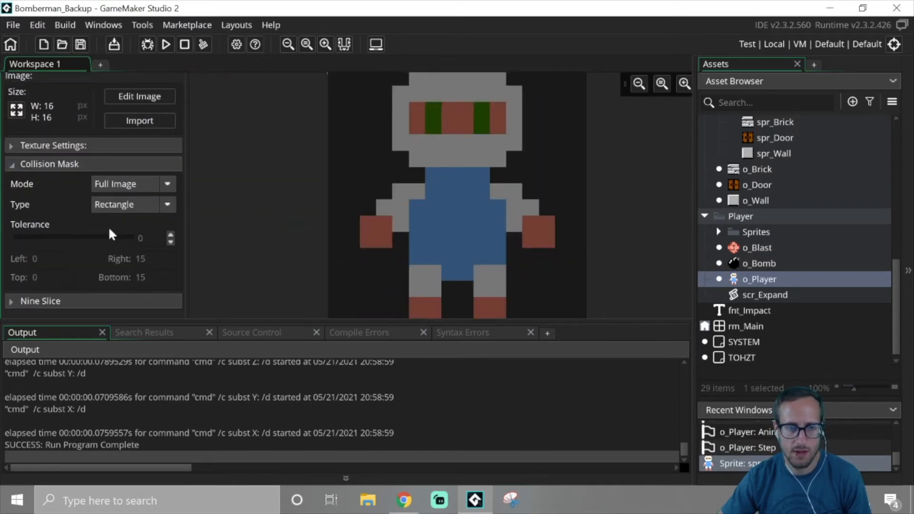
pyautogui.click(168, 184)
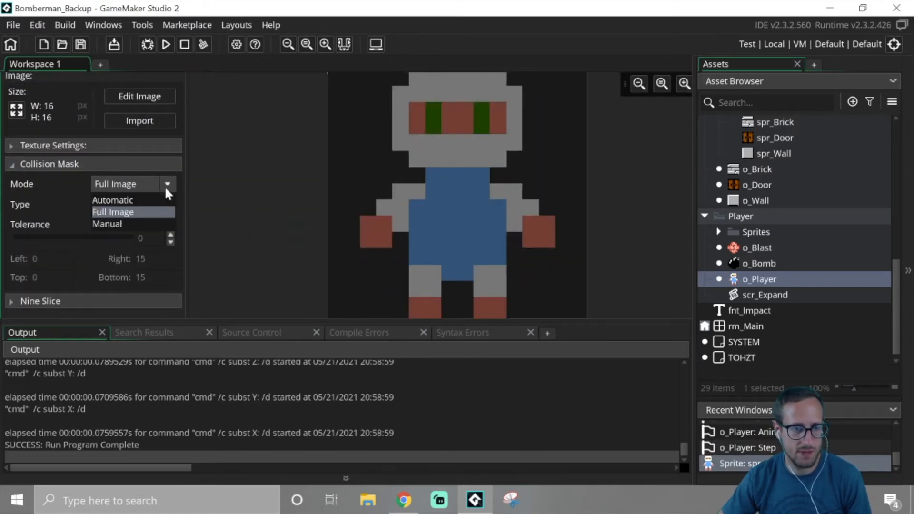
pyautogui.click(112, 200)
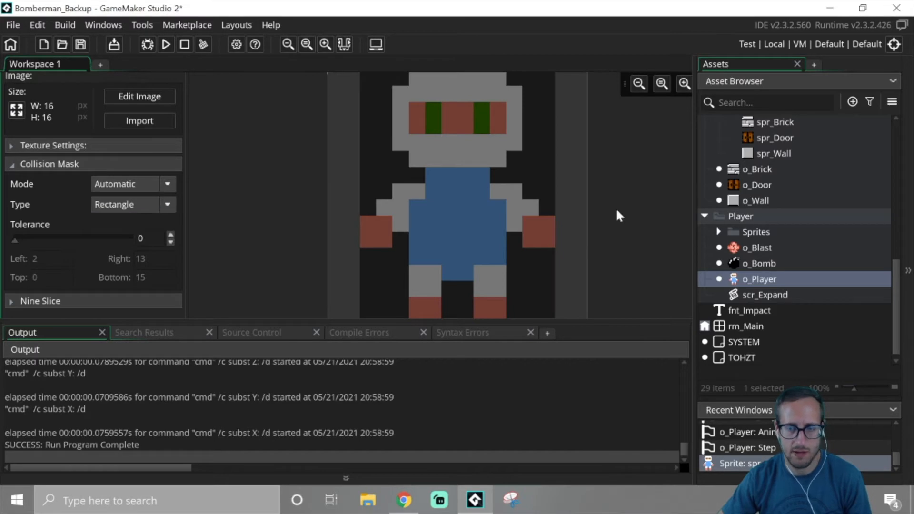
pyautogui.scroll(3)
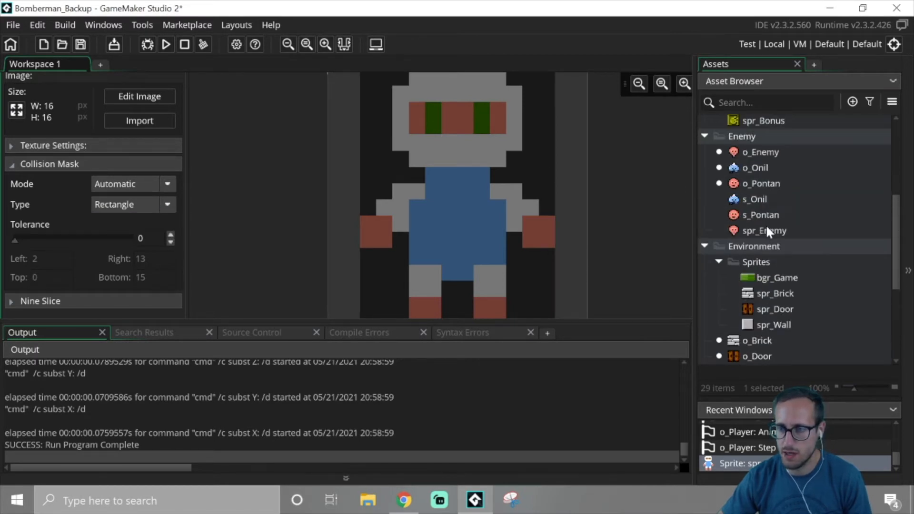
# Step: Give spr_Enemy a Manual collision mask with Left 2, Right 13, Top 2, Bottom 13
pyautogui.doubleClick(760, 152)
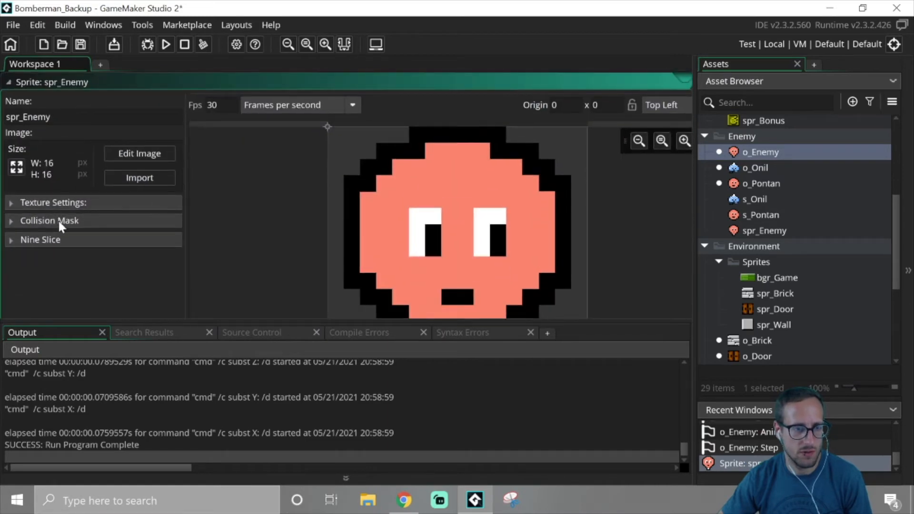
pyautogui.click(49, 220)
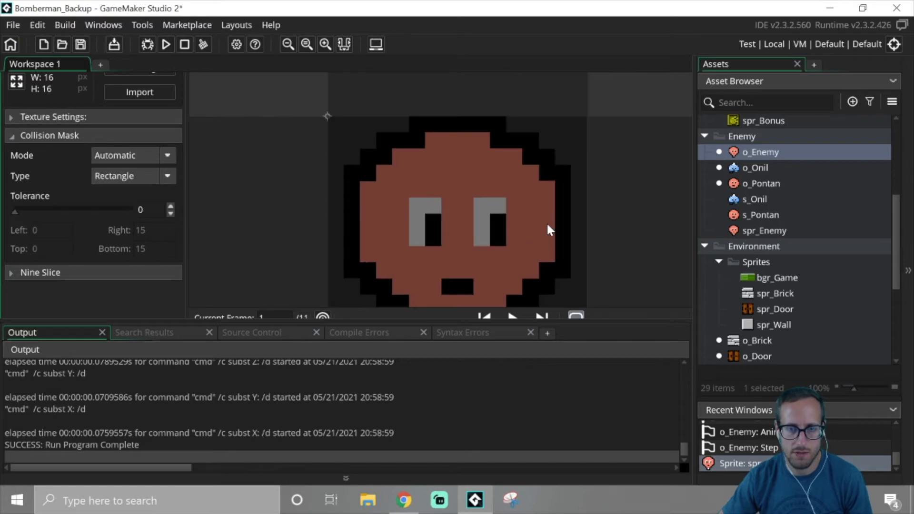
pyautogui.moveTo(542, 232)
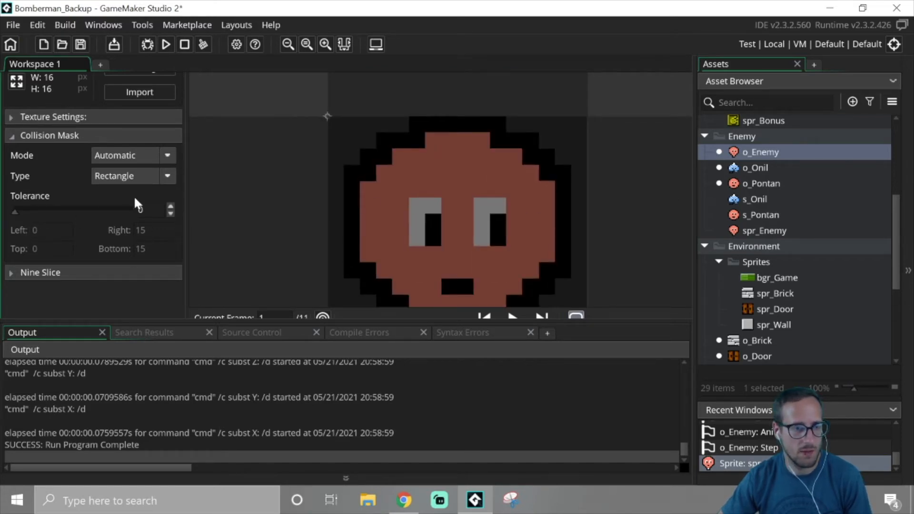
pyautogui.click(134, 155)
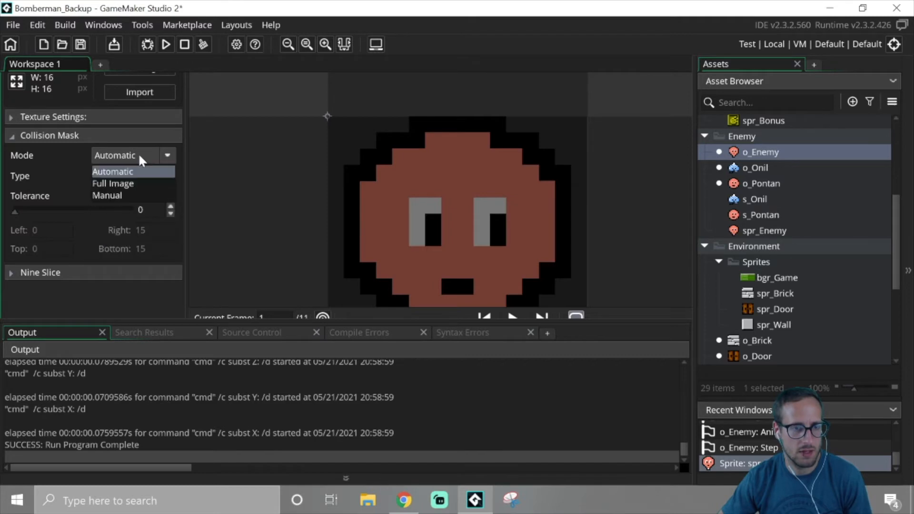
pyautogui.click(107, 195)
pyautogui.write('13')
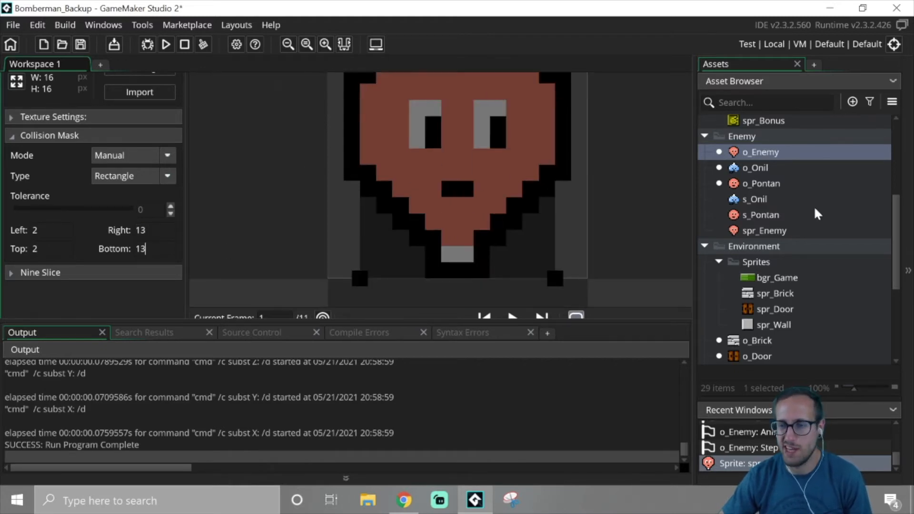
pyautogui.click(754, 167)
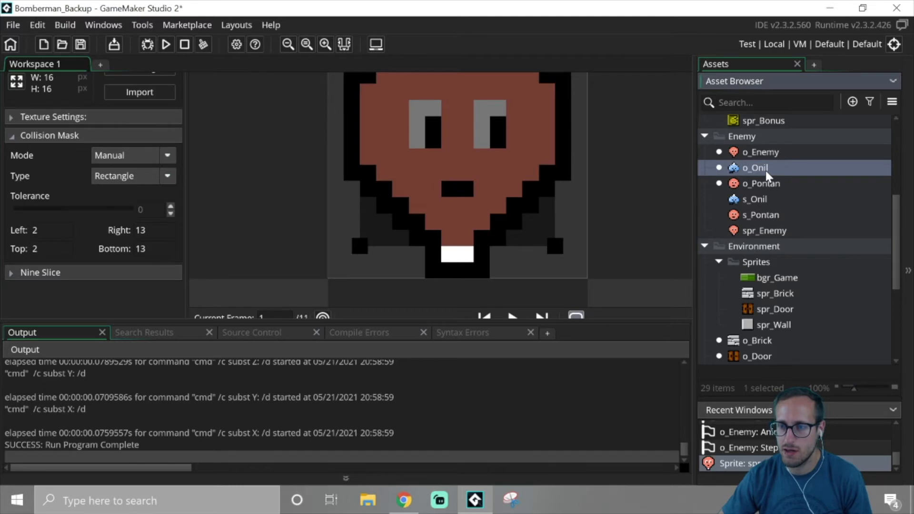
# Step: Via o_Onil, set s_Onil's collision mask to Manual inset to 2–13 on both axes
pyautogui.doubleClick(754, 167)
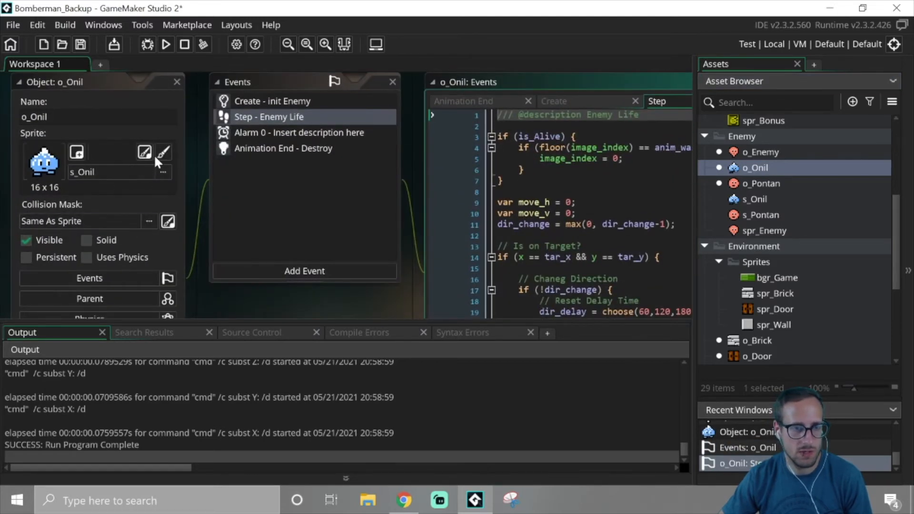
pyautogui.doubleClick(756, 199)
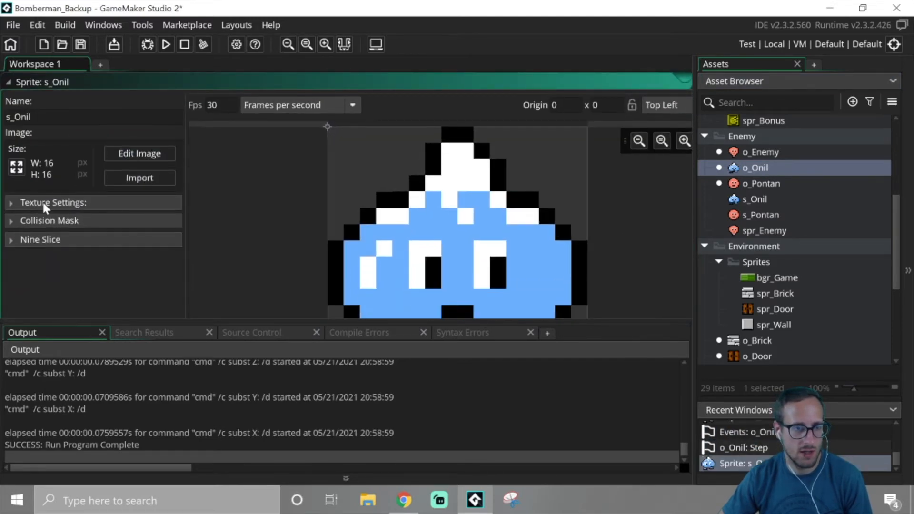
pyautogui.click(49, 220)
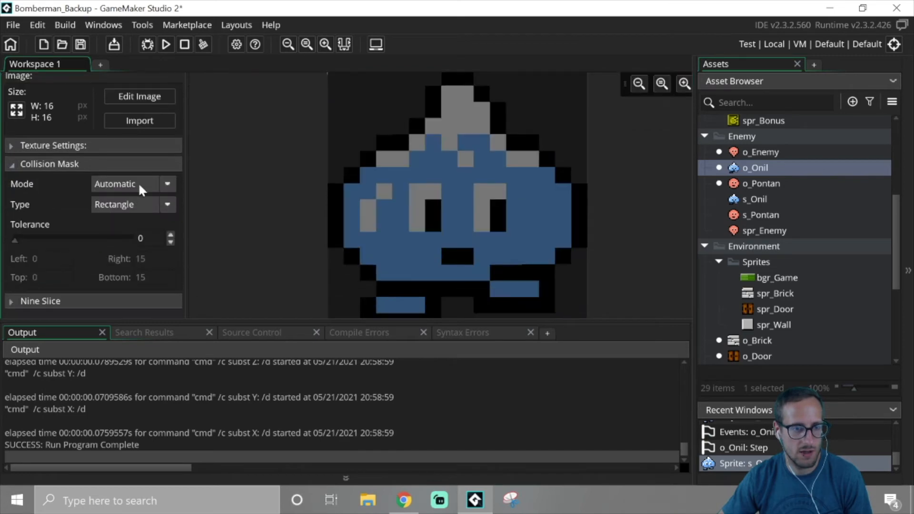
pyautogui.click(116, 184)
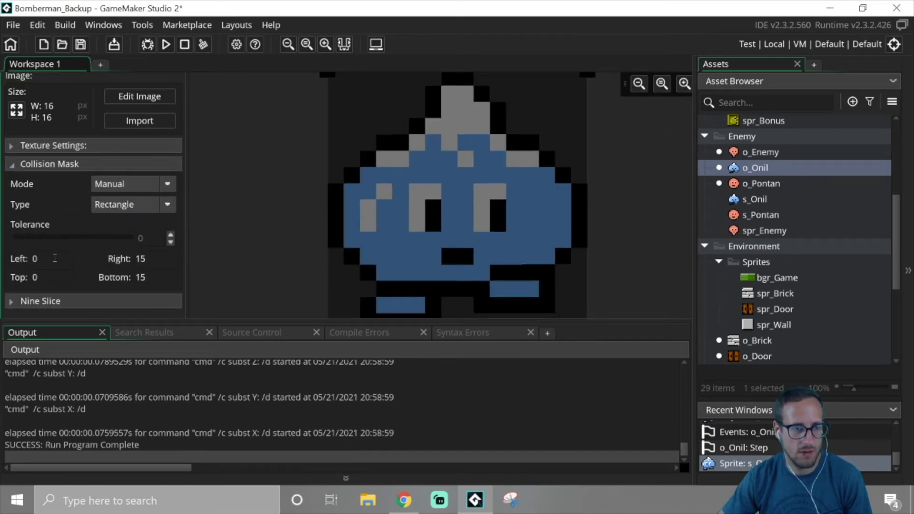
pyautogui.write('2')
pyautogui.write('13')
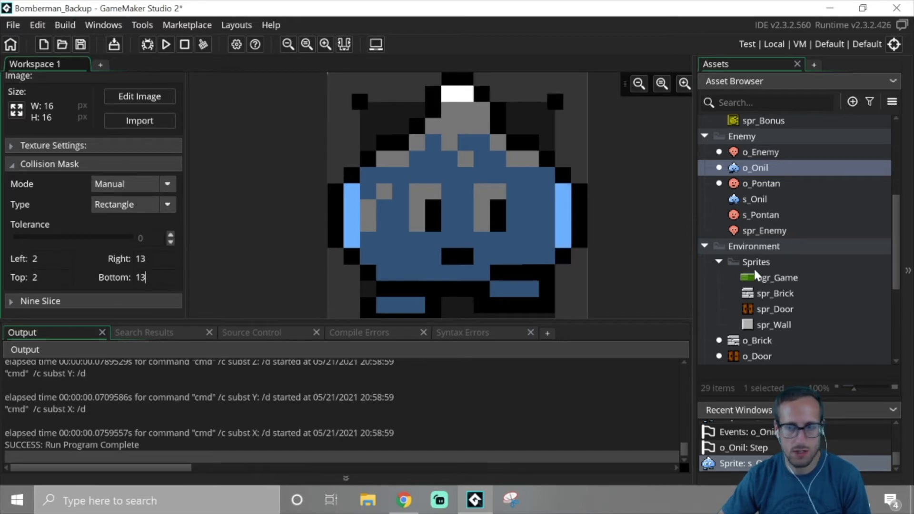
# Step: Set s_Pontan's collision mask to Manual inset to 2–13 on both axes
pyautogui.doubleClick(760, 215)
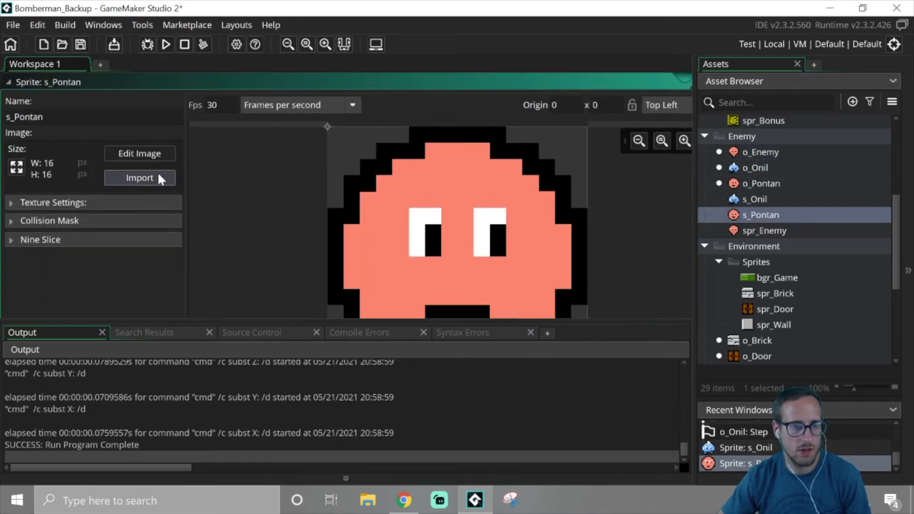
pyautogui.click(49, 221)
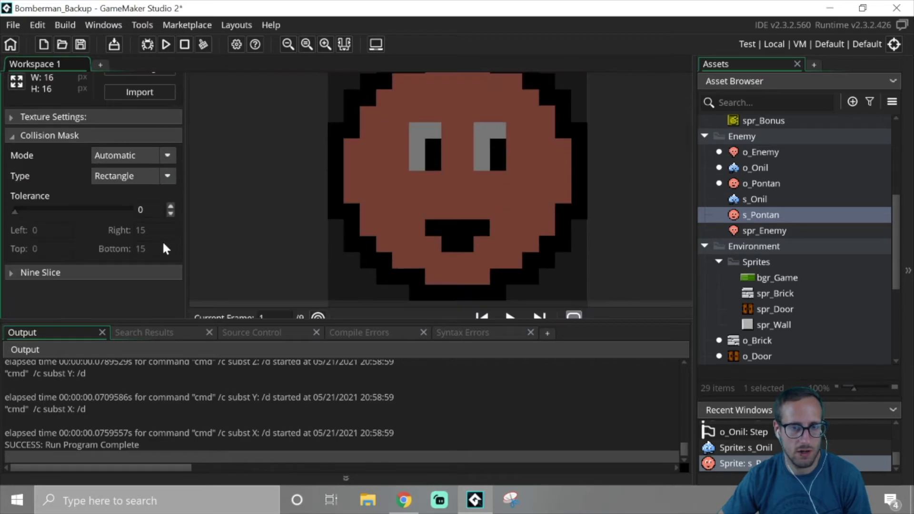
pyautogui.click(133, 156)
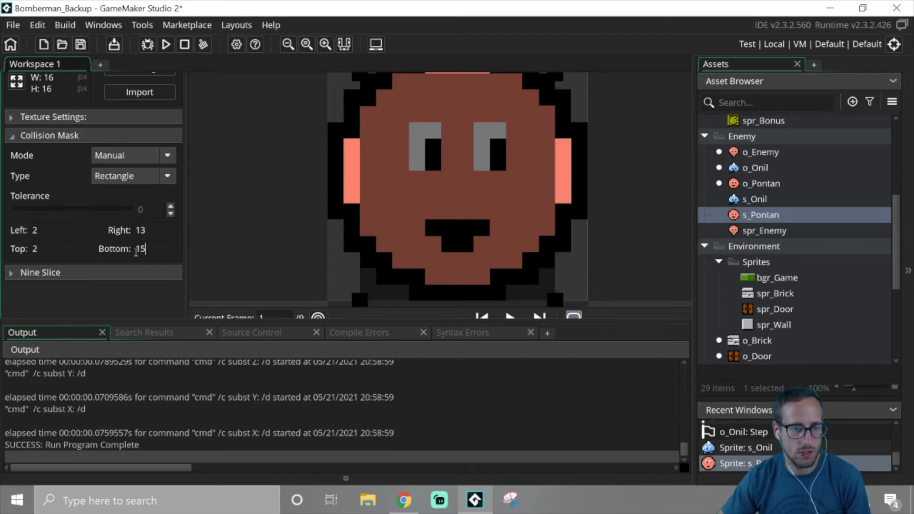
pyautogui.write('13')
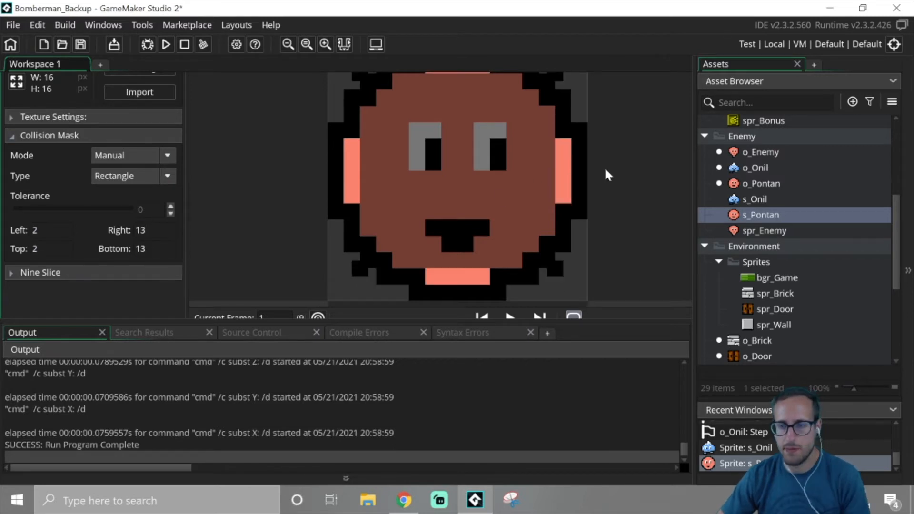
pyautogui.moveTo(599, 168)
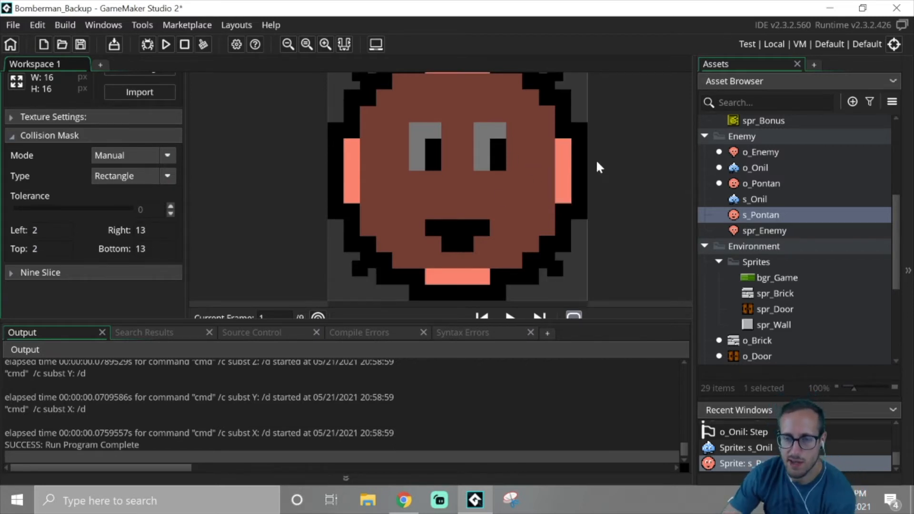
pyautogui.moveTo(658, 278)
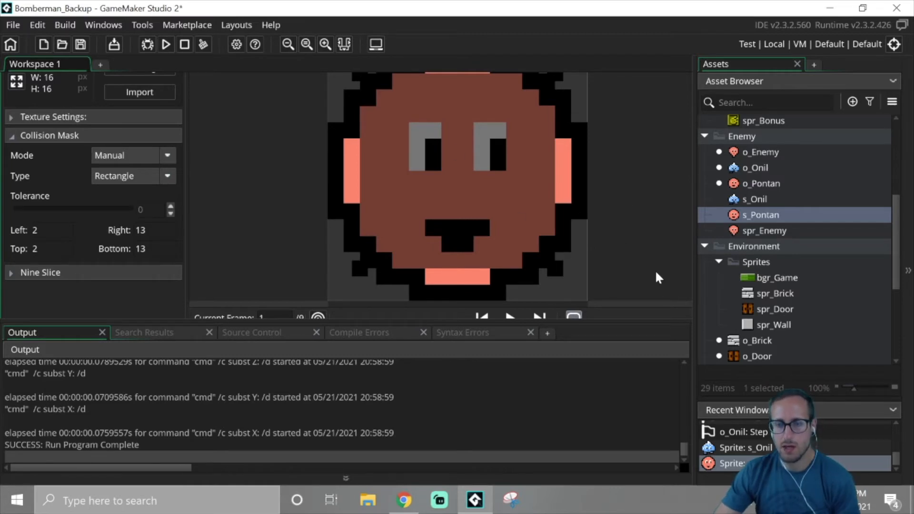
pyautogui.scroll(-3)
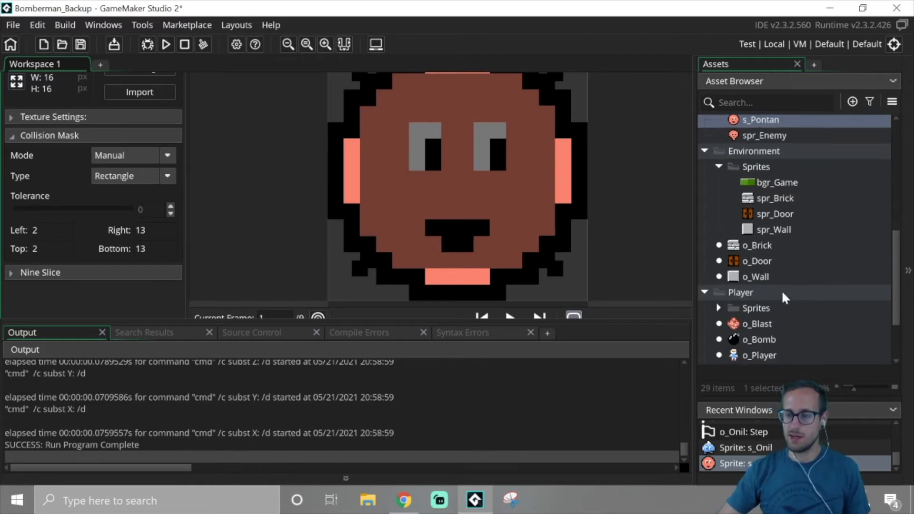
# Step: From o_Blast, bring up spr_Blast_Center and its four frames in the image editor
pyautogui.click(758, 242)
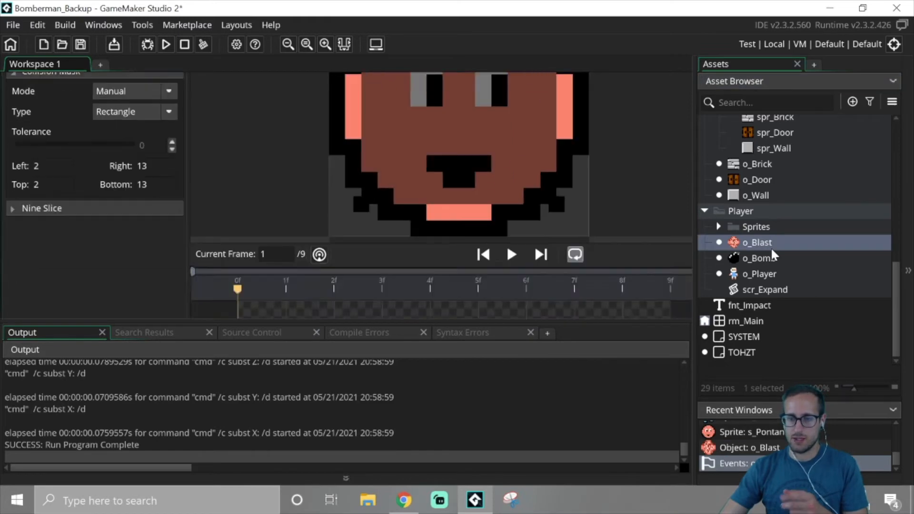
pyautogui.doubleClick(757, 242)
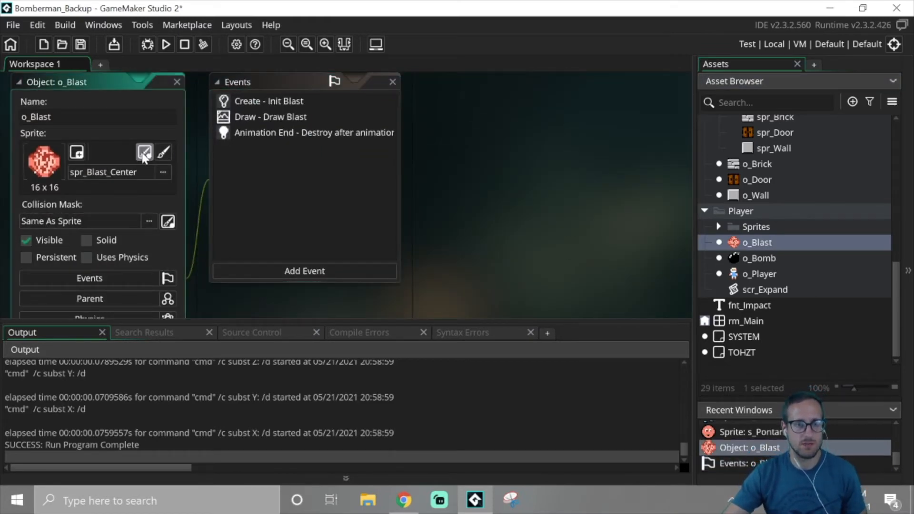
pyautogui.click(144, 152)
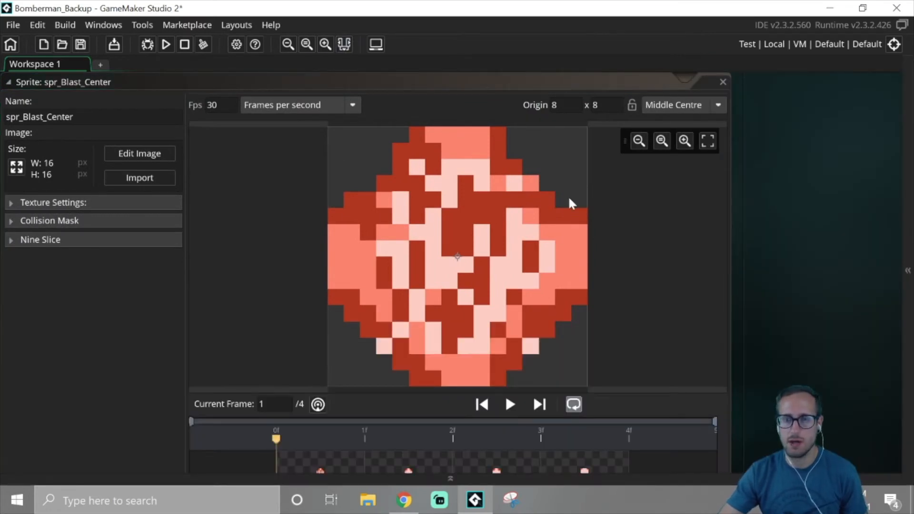
pyautogui.moveTo(459, 261)
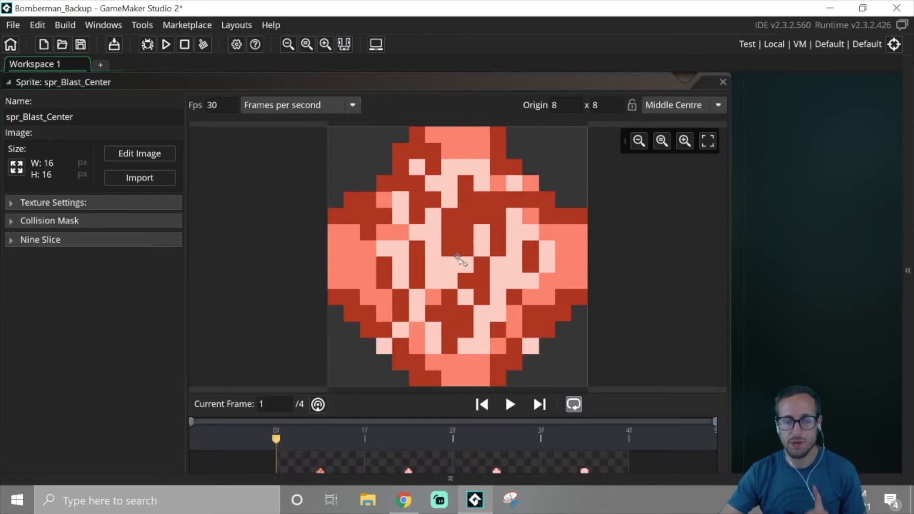
pyautogui.moveTo(332, 130)
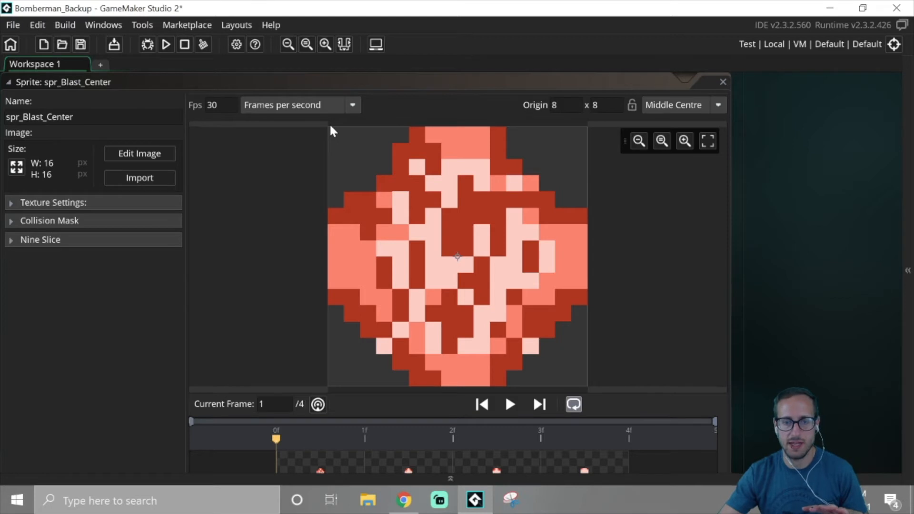
pyautogui.moveTo(483, 302)
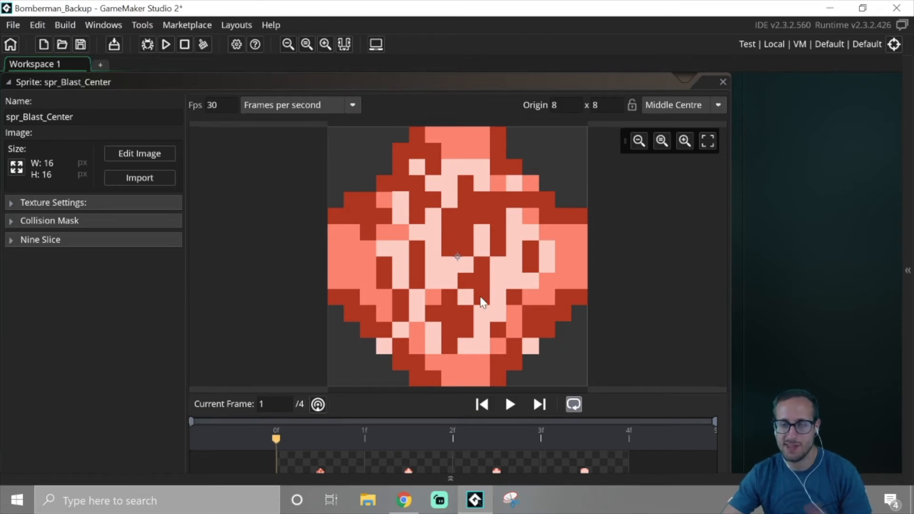
pyautogui.moveTo(443, 244)
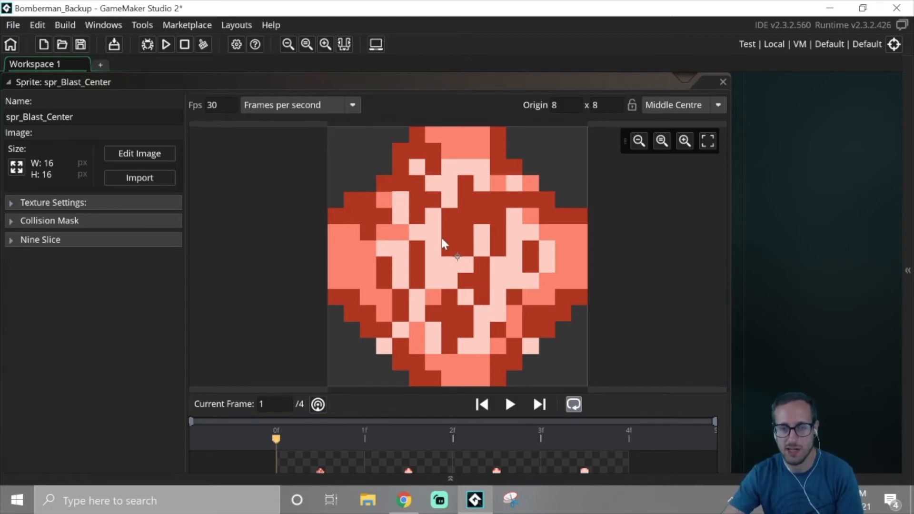
pyautogui.moveTo(486, 256)
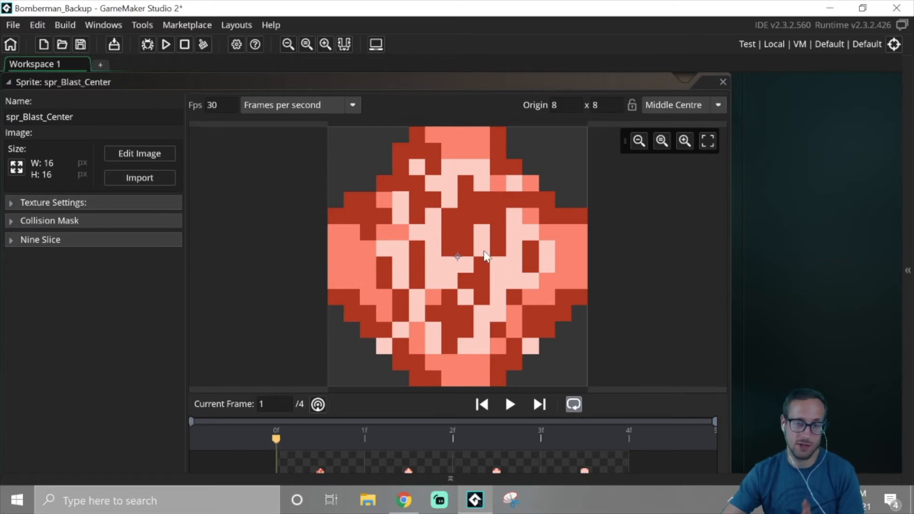
pyautogui.moveTo(467, 295)
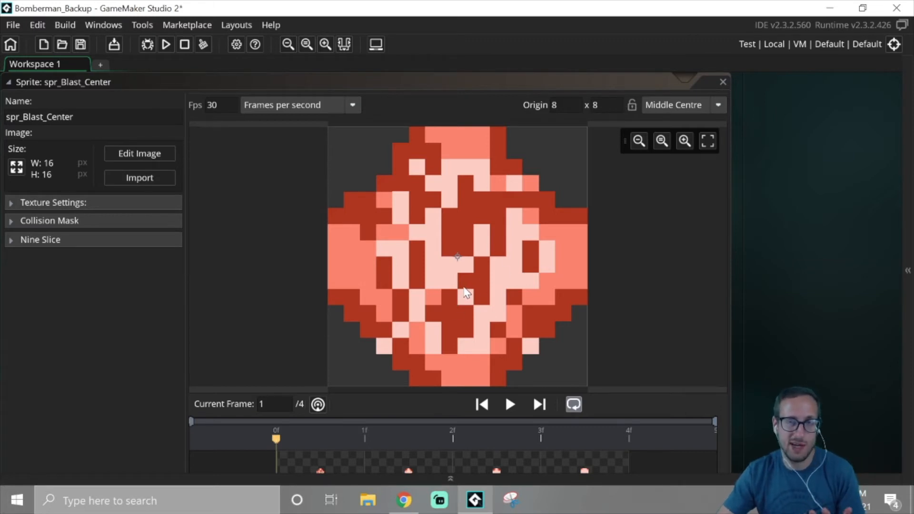
pyautogui.moveTo(458, 268)
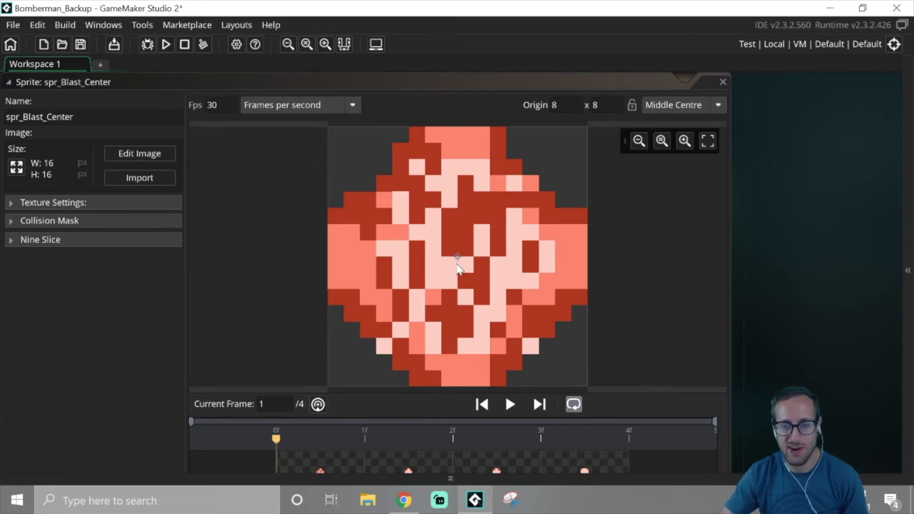
pyautogui.moveTo(384, 165)
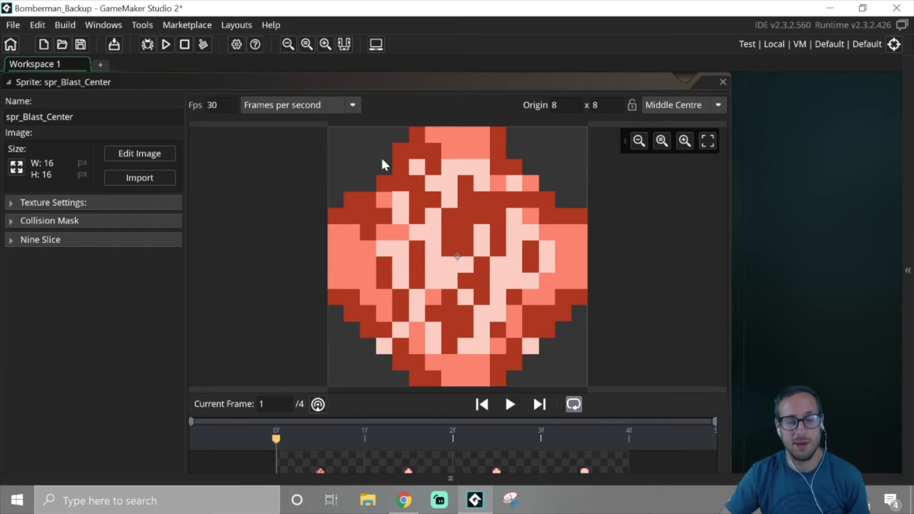
pyautogui.moveTo(505, 274)
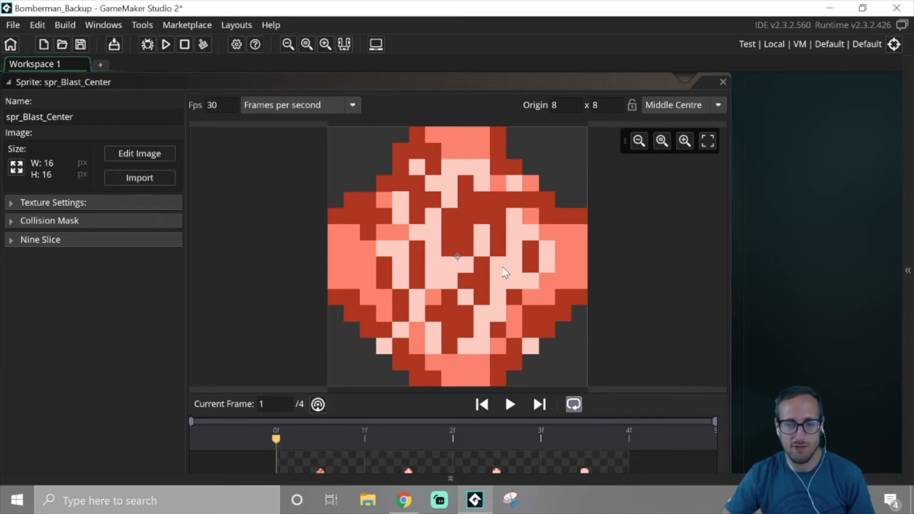
pyautogui.moveTo(177, 155)
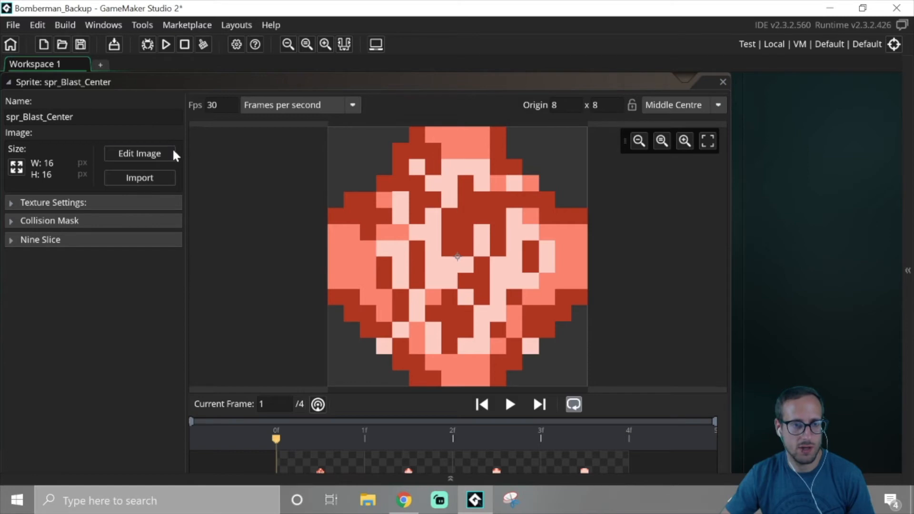
pyautogui.click(139, 153)
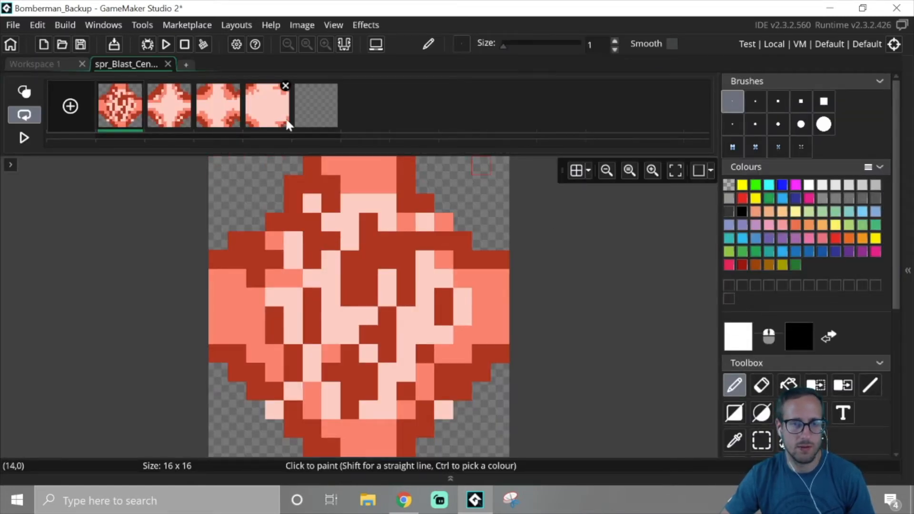
# Step: Fill the empty fifth frame with black and show the canvas grid in white
pyautogui.click(316, 106)
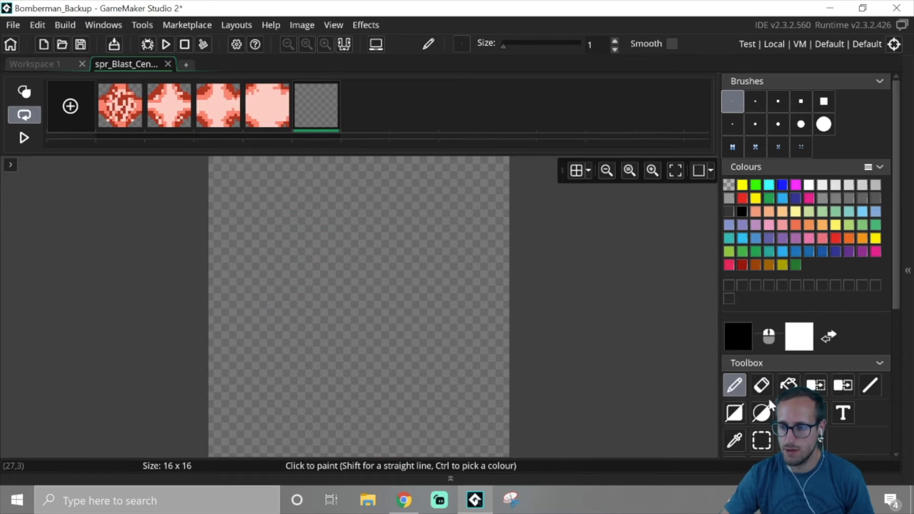
pyautogui.click(789, 384)
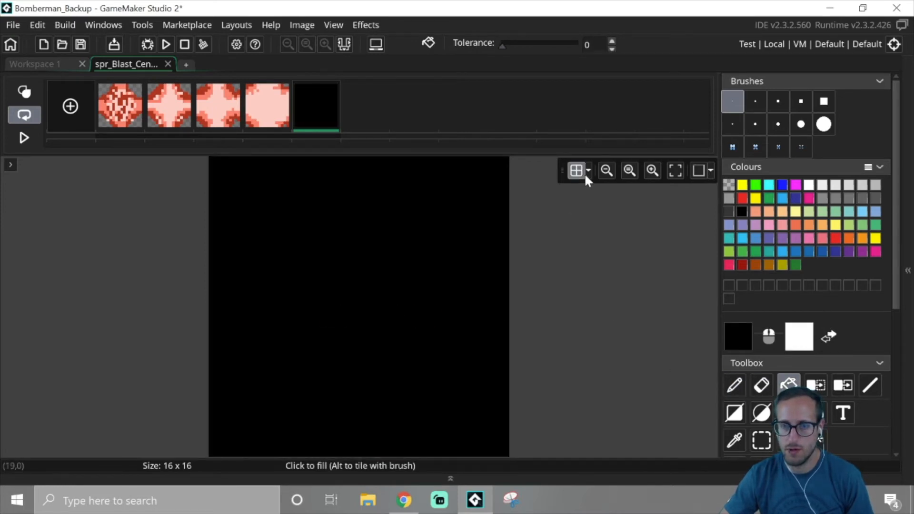
pyautogui.click(587, 170)
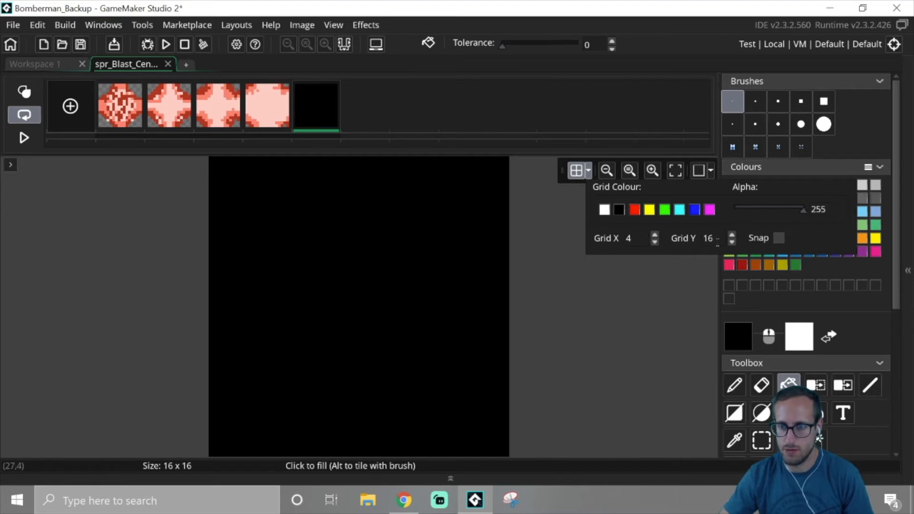
pyautogui.click(732, 241)
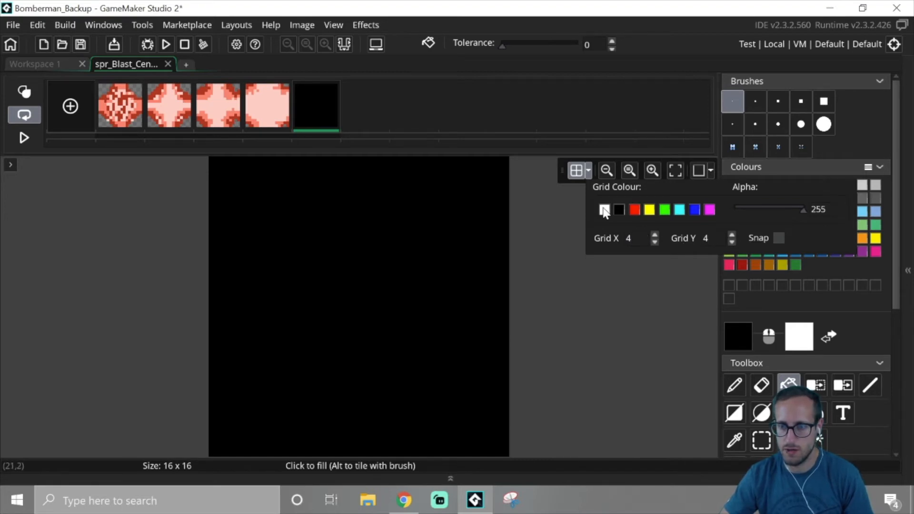
pyautogui.click(605, 210)
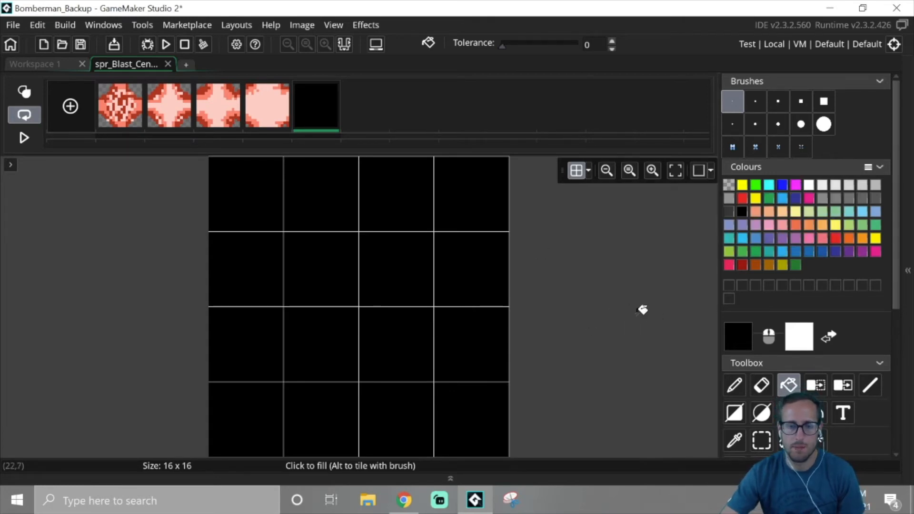
# Step: Pencil red and blue squares with a black hole, then close the image editor discarding the sketch
pyautogui.click(734, 384)
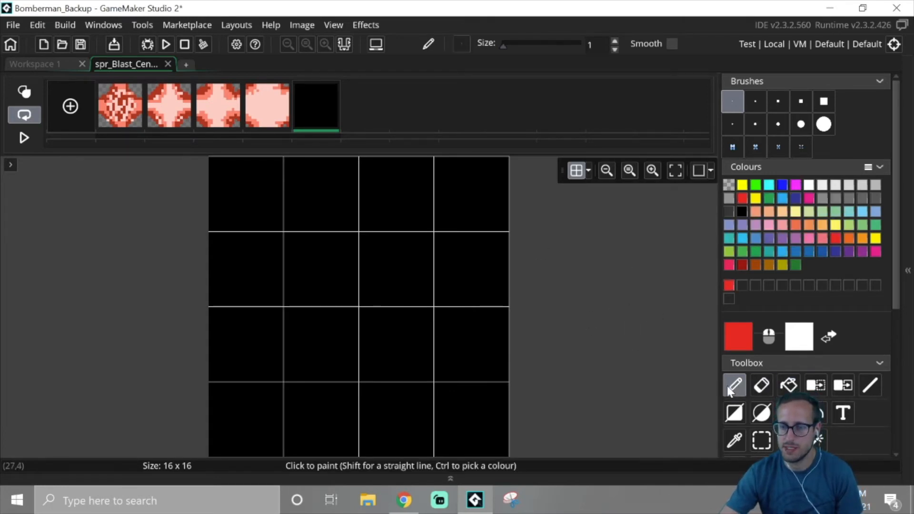
pyautogui.click(365, 315)
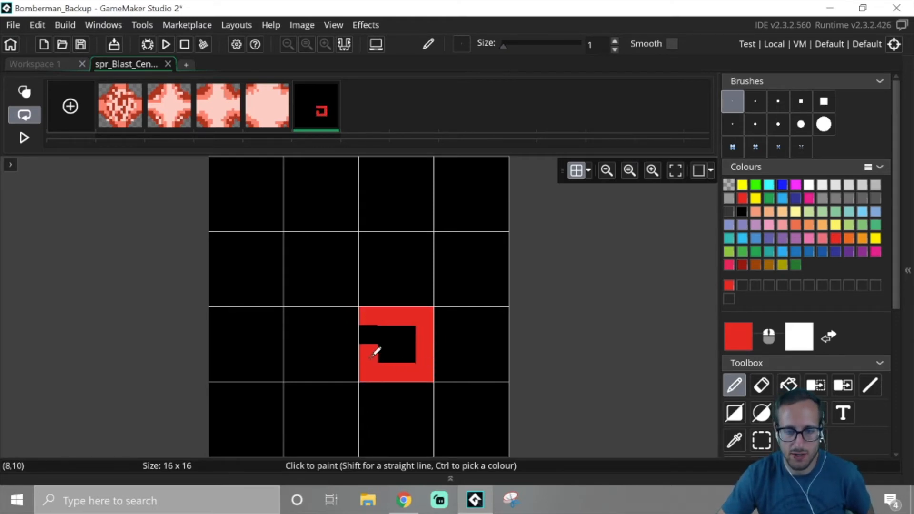
pyautogui.click(396, 344)
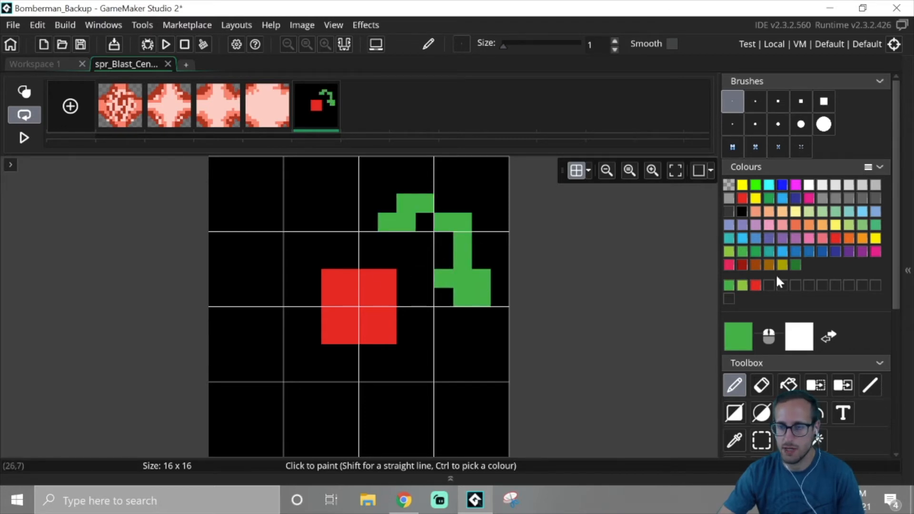
pyautogui.click(730, 285)
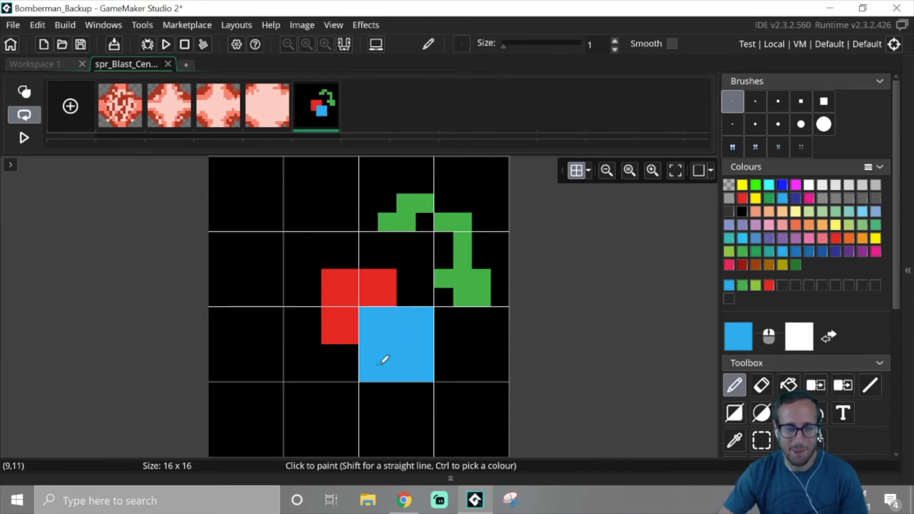
pyautogui.click(346, 321)
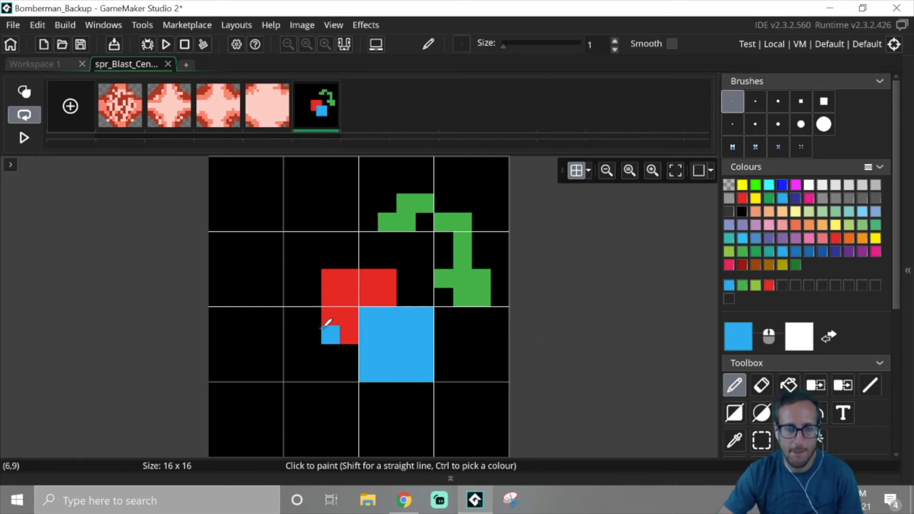
pyautogui.click(341, 324)
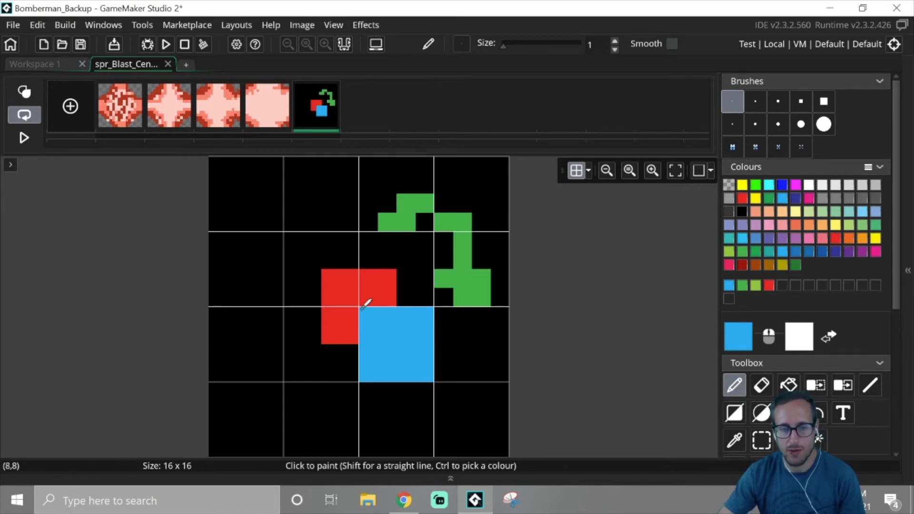
pyautogui.click(371, 302)
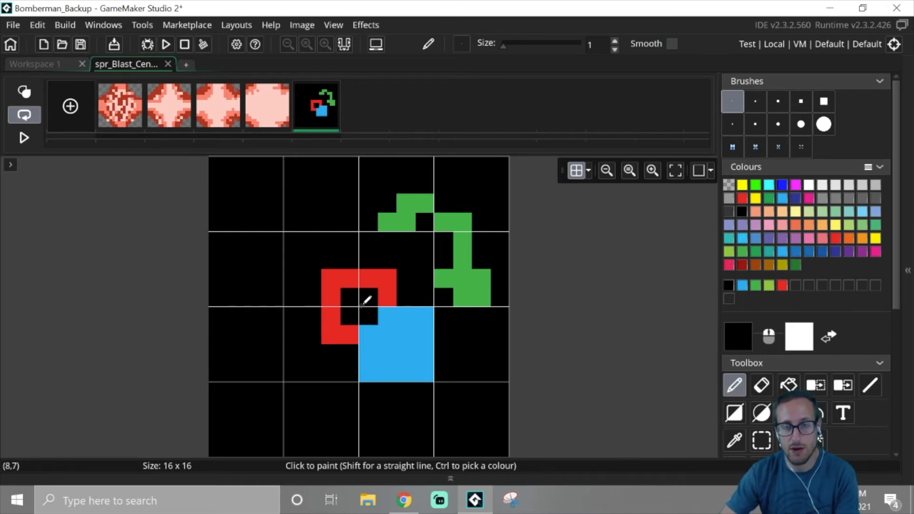
pyautogui.click(386, 355)
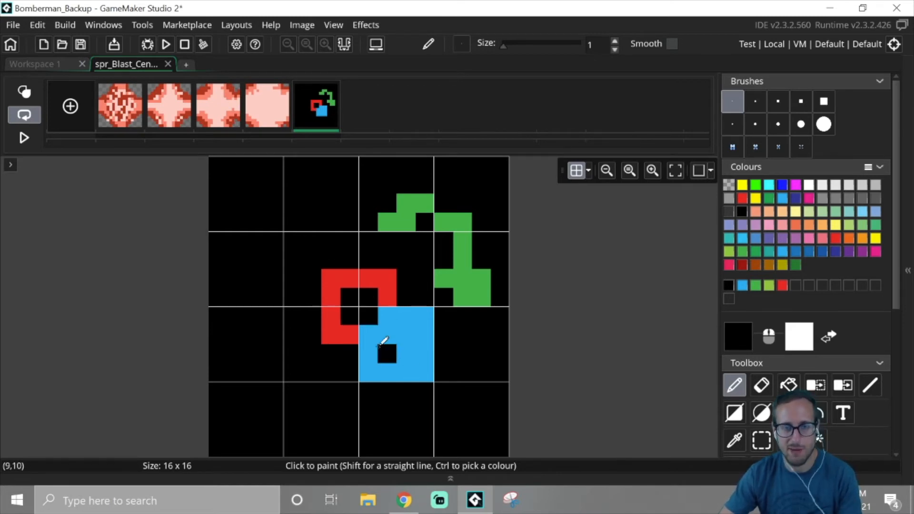
pyautogui.click(267, 105)
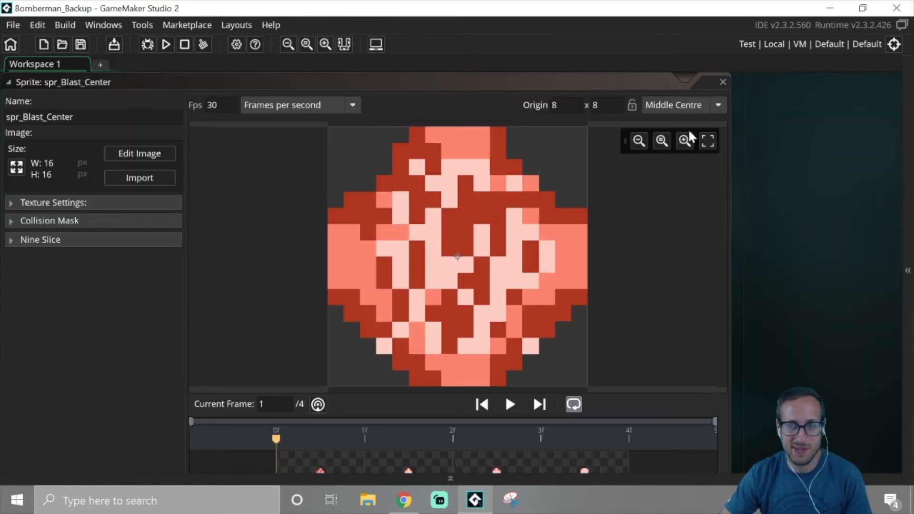
pyautogui.moveTo(759, 96)
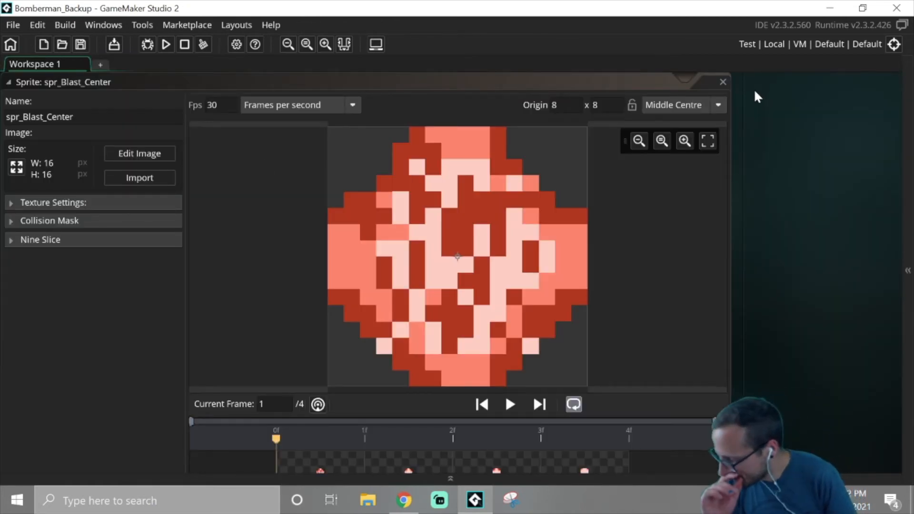
pyautogui.moveTo(901, 326)
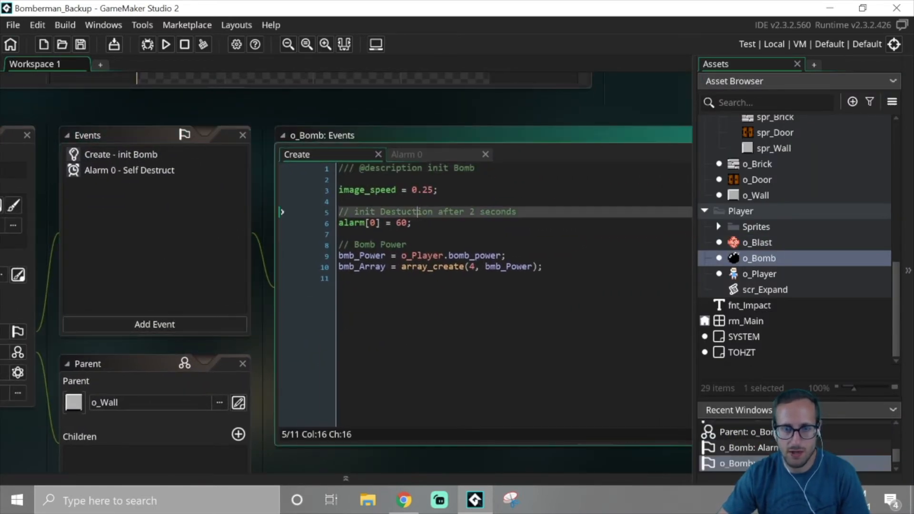
# Step: Change alarm[0] = 60 to alarm[0] = 120 in o_Bomb's Create event and run the game
pyautogui.click(399, 223)
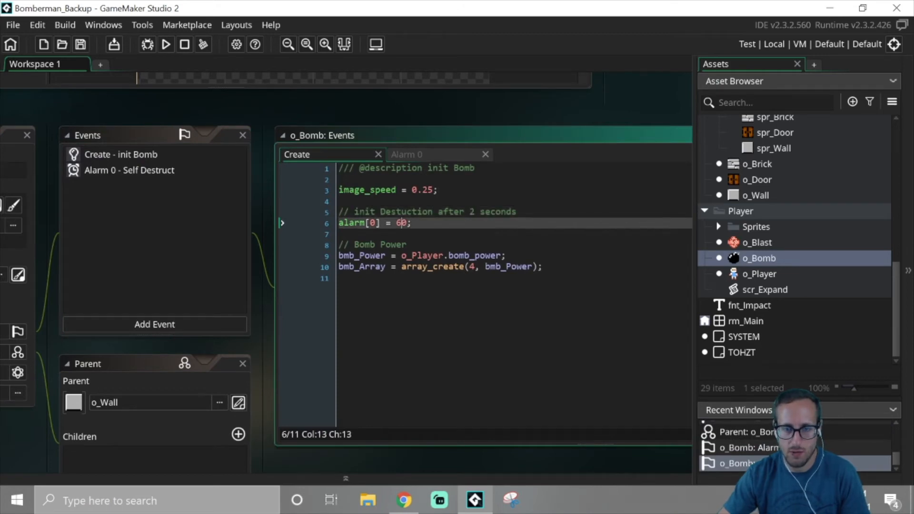
pyautogui.press('Right')
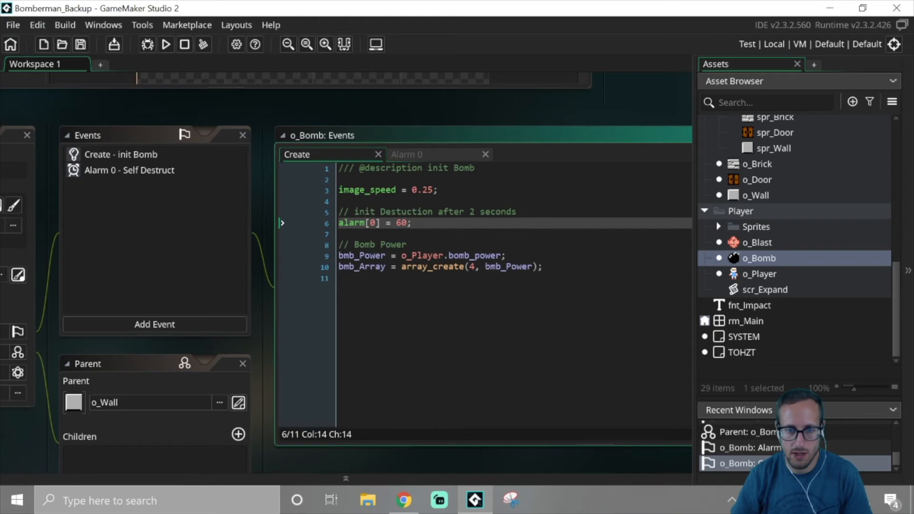
pyautogui.write('12')
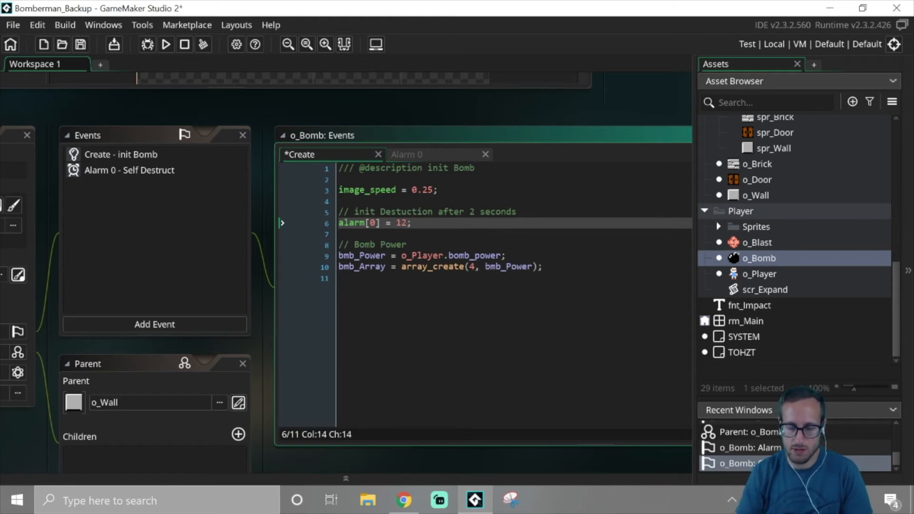
pyautogui.write('0')
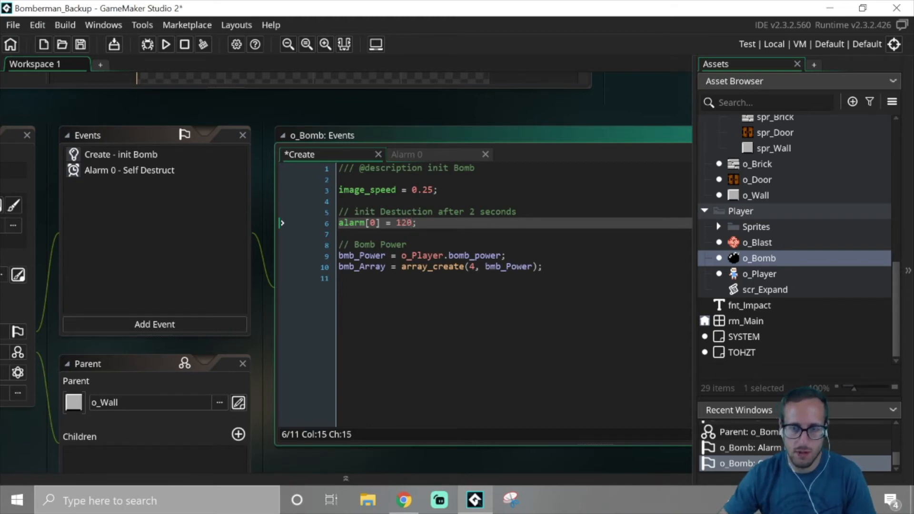
pyautogui.click(166, 44)
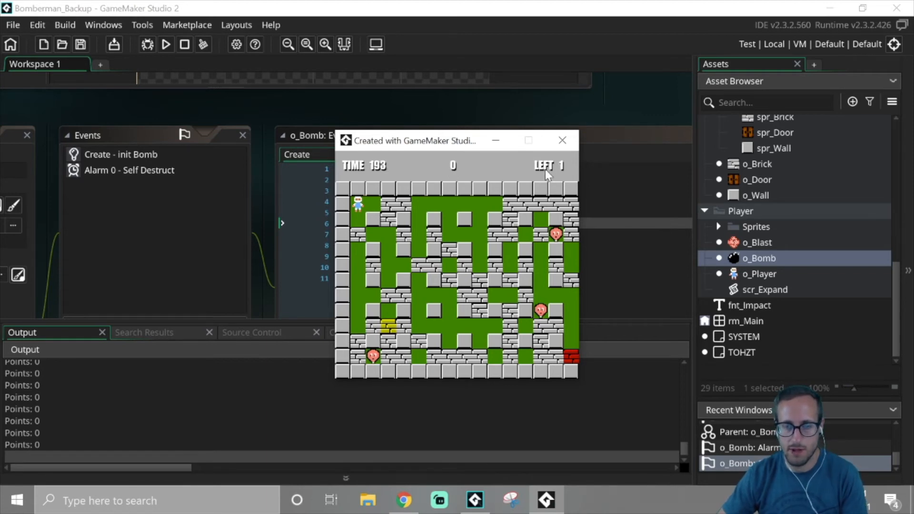
pyautogui.moveTo(562, 141)
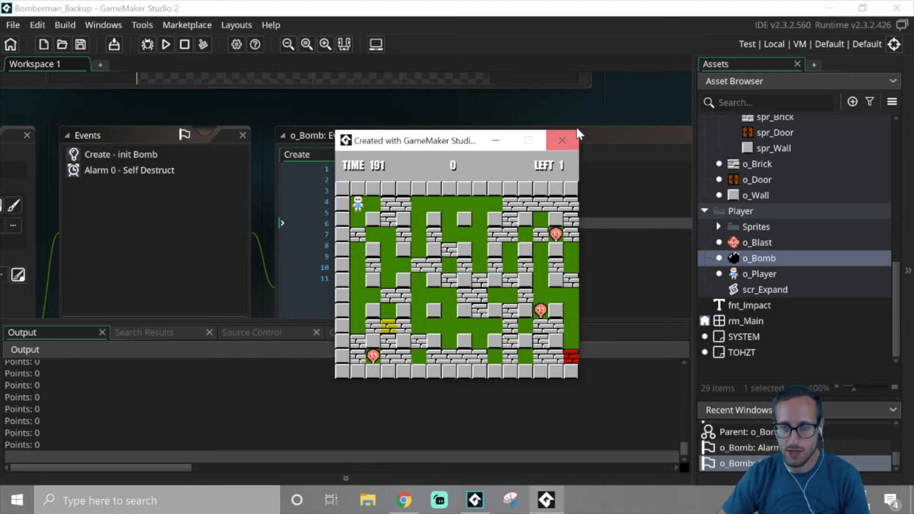
# Step: Close the running Bomberman test game window to stop the run
pyautogui.click(562, 140)
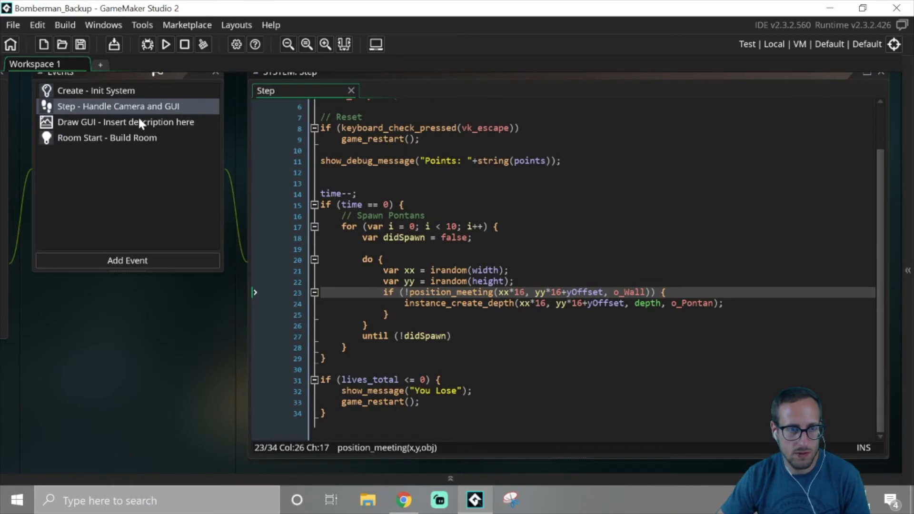
# Step: In SYSTEM's Room Start, add a do…until loop so _bonus never equals _door
pyautogui.click(107, 137)
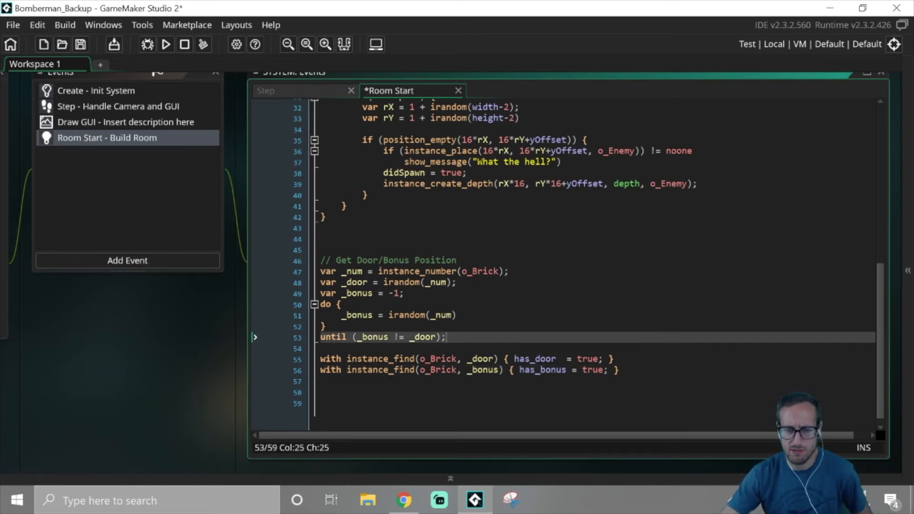
pyautogui.moveTo(628, 438)
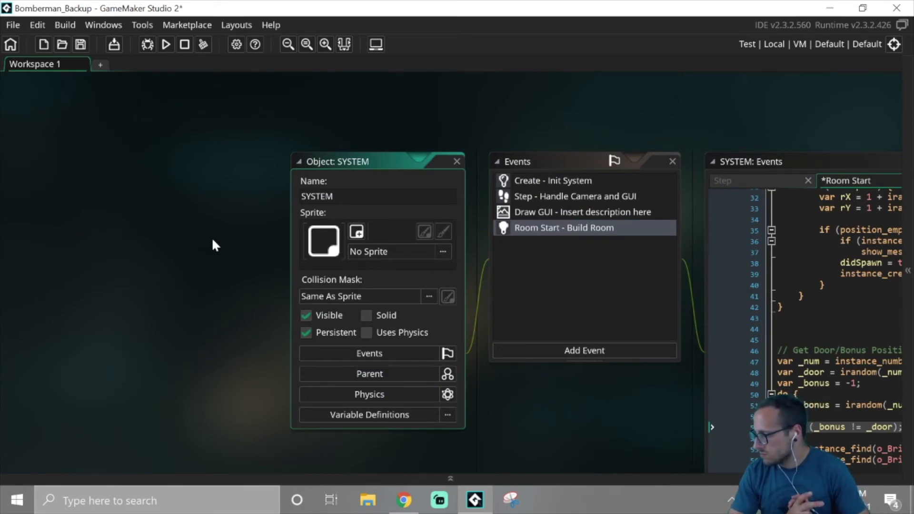
pyautogui.click(229, 500)
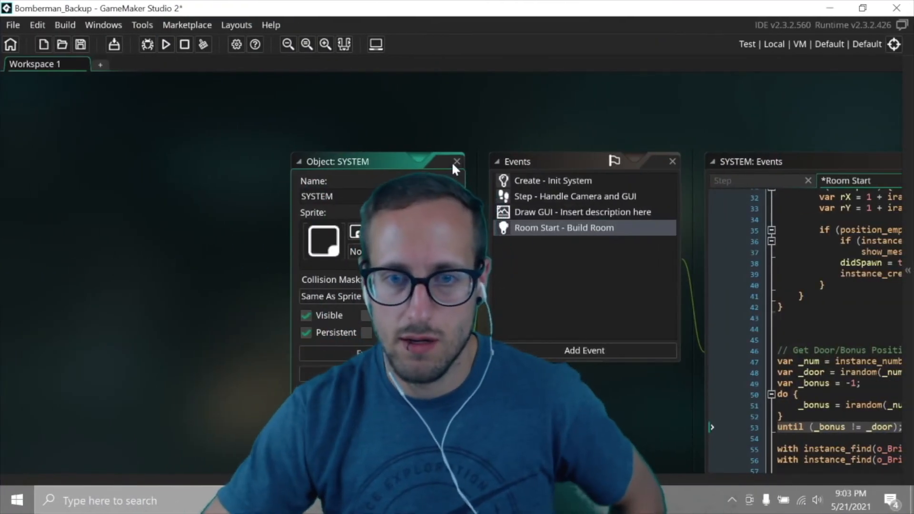
pyautogui.click(456, 162)
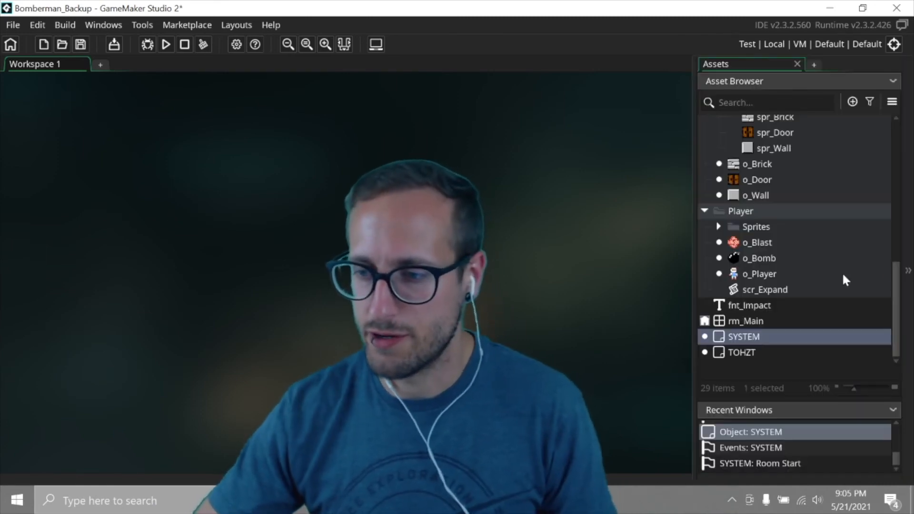
# Step: Create a new 64x64 sprite asset, Sprite19, from the Asset Browser's Create menu
pyautogui.scroll(3)
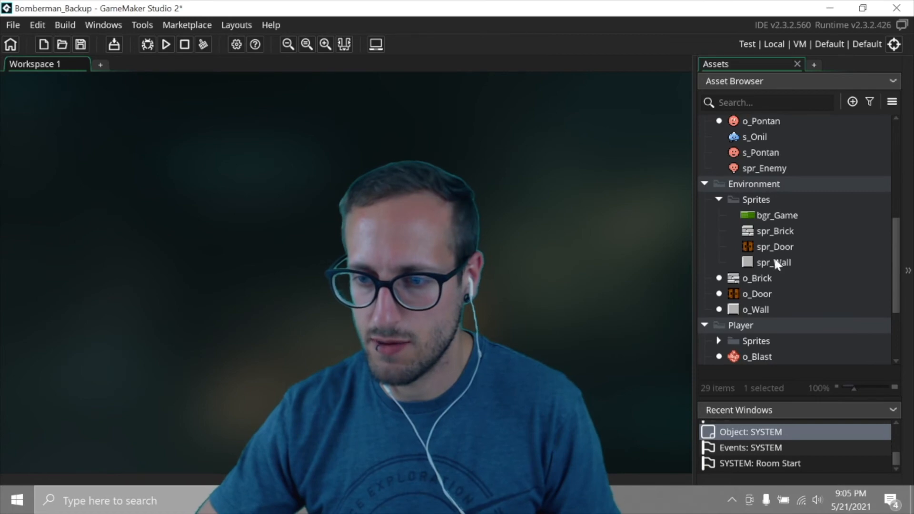
pyautogui.moveTo(635, 135)
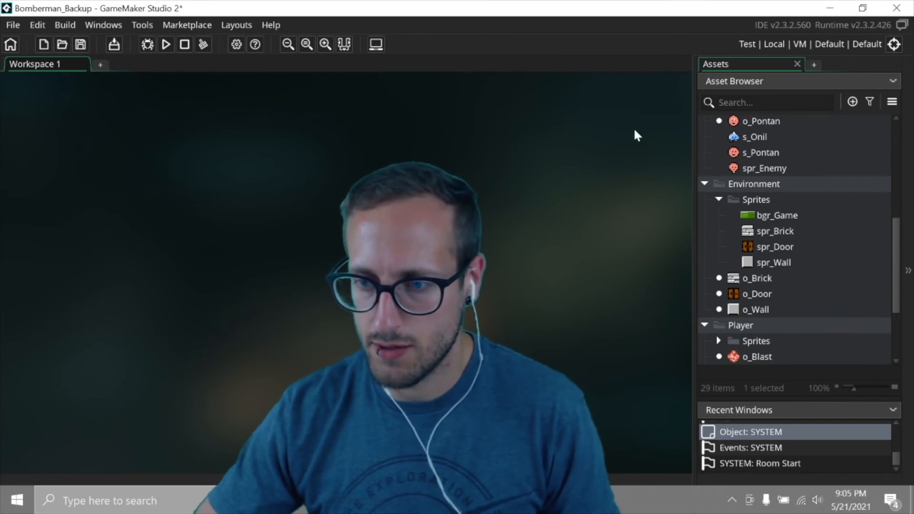
pyautogui.scroll(-3)
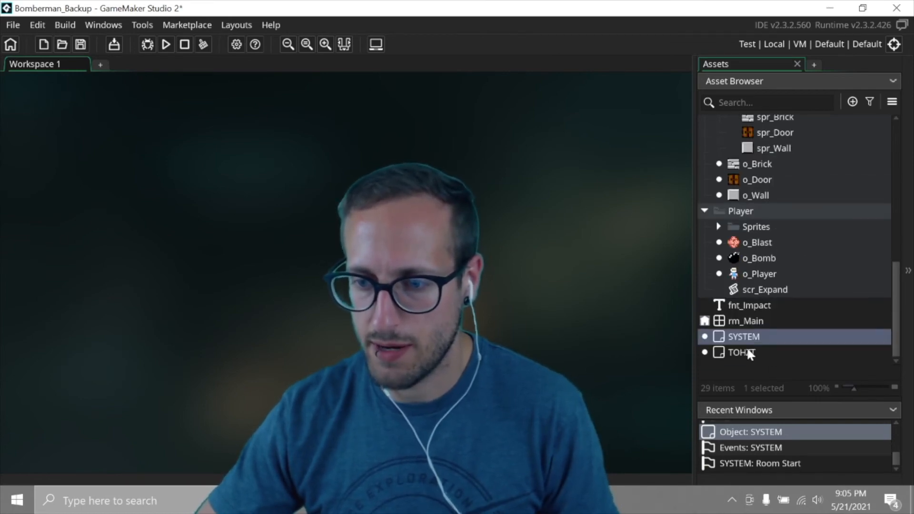
pyautogui.rightClick(742, 352)
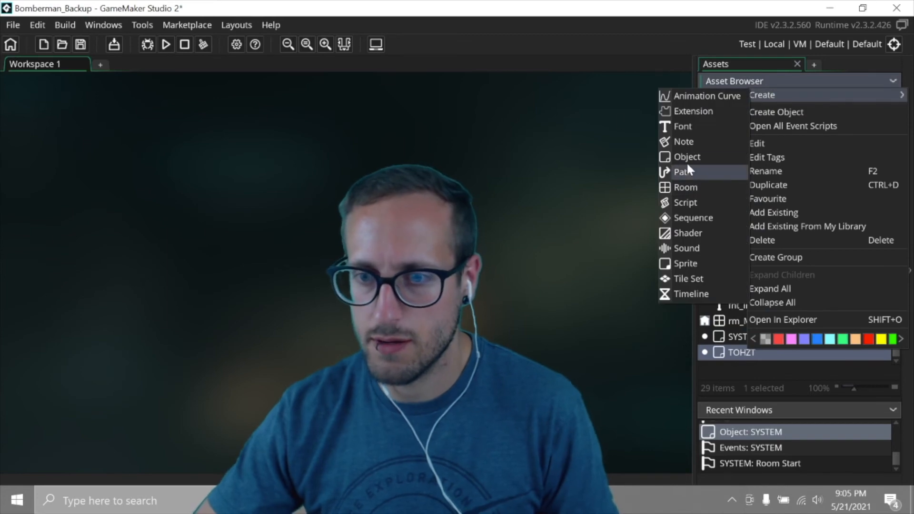
pyautogui.click(686, 263)
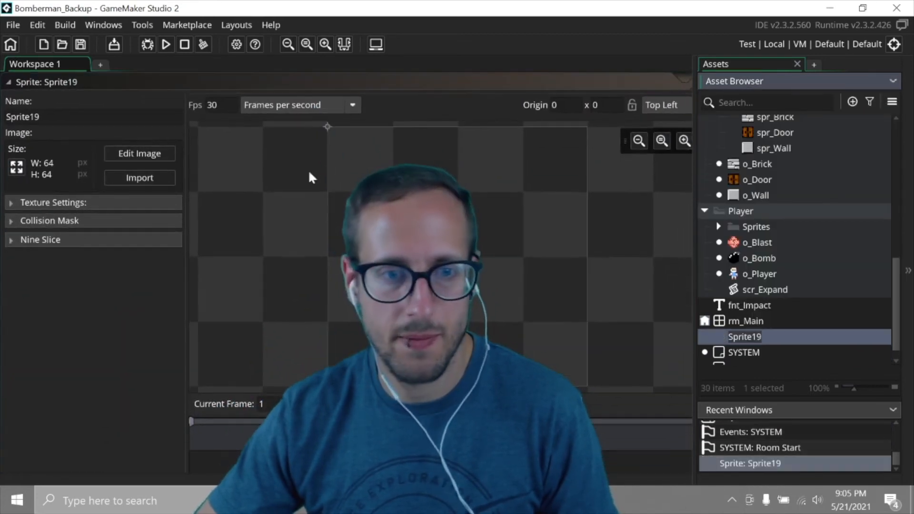
# Step: Fill Sprite19's 64x64 canvas black with the grid overlay shown, zoomed out to fit
pyautogui.click(139, 152)
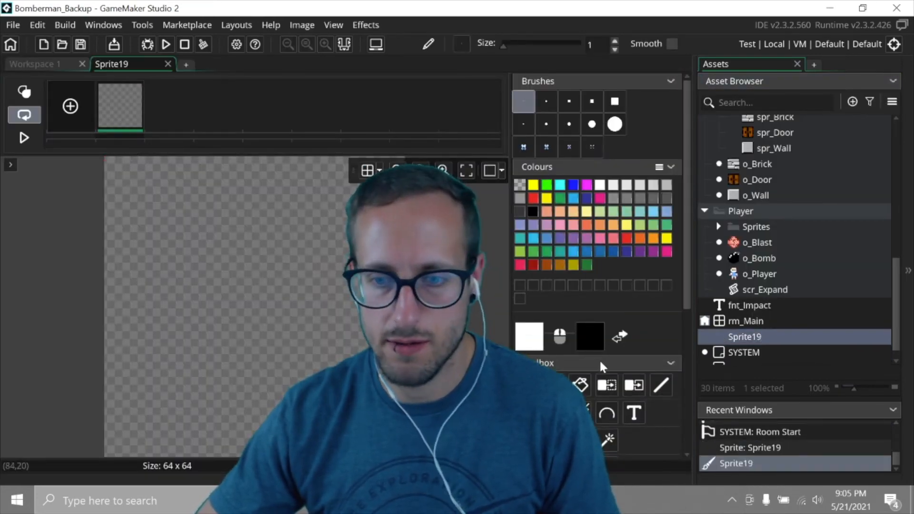
pyautogui.click(580, 383)
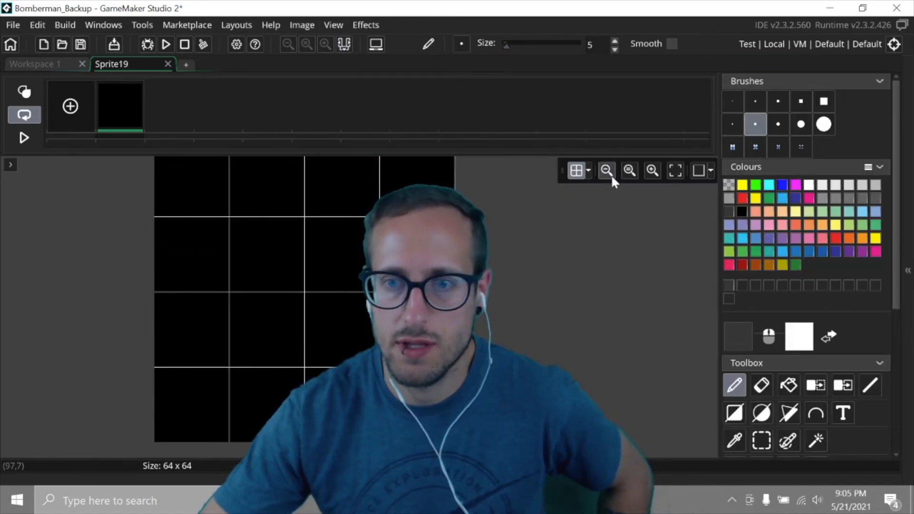
pyautogui.click(606, 170)
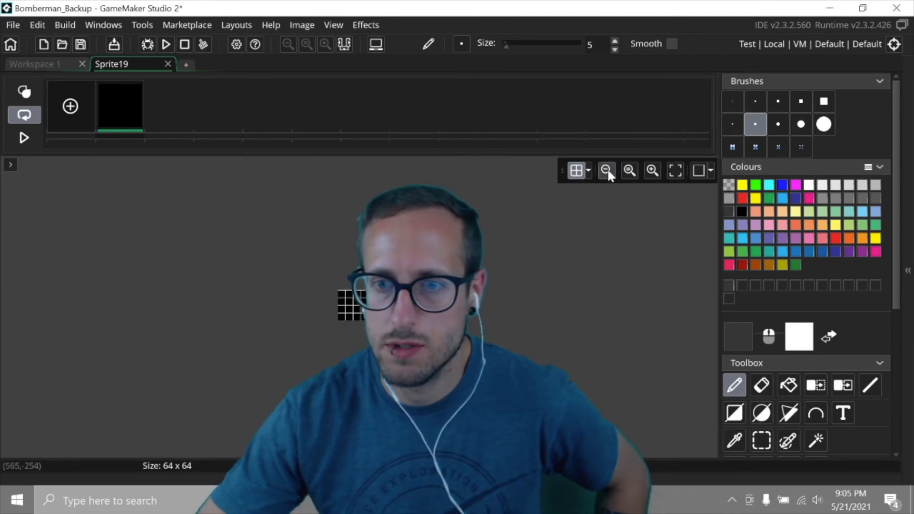
pyautogui.click(607, 171)
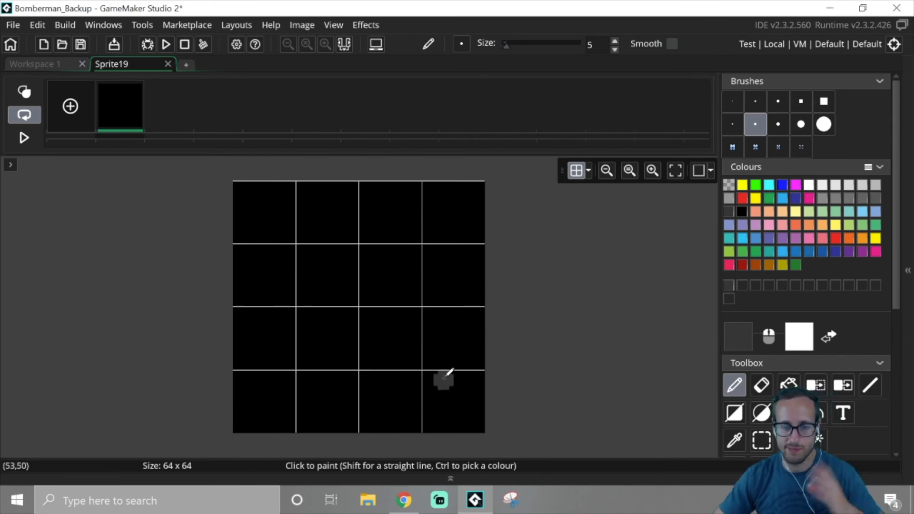
pyautogui.moveTo(278, 206)
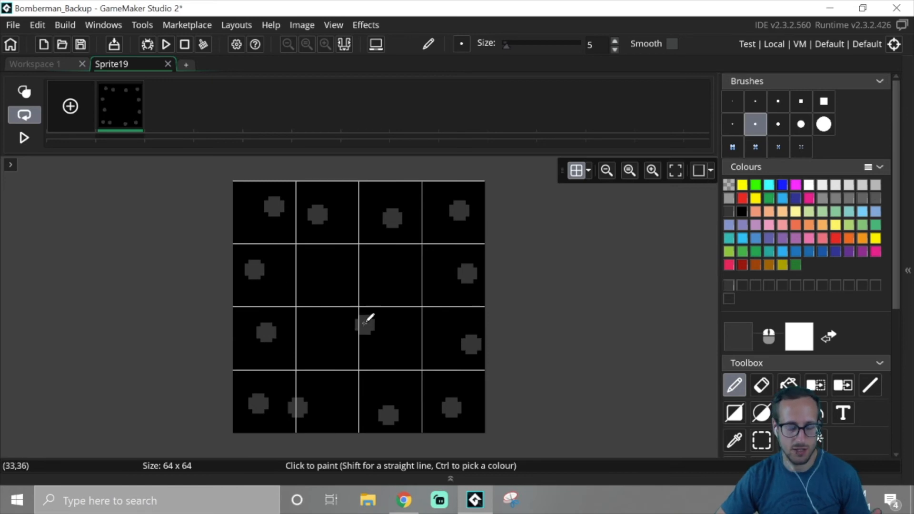
pyautogui.moveTo(514, 245)
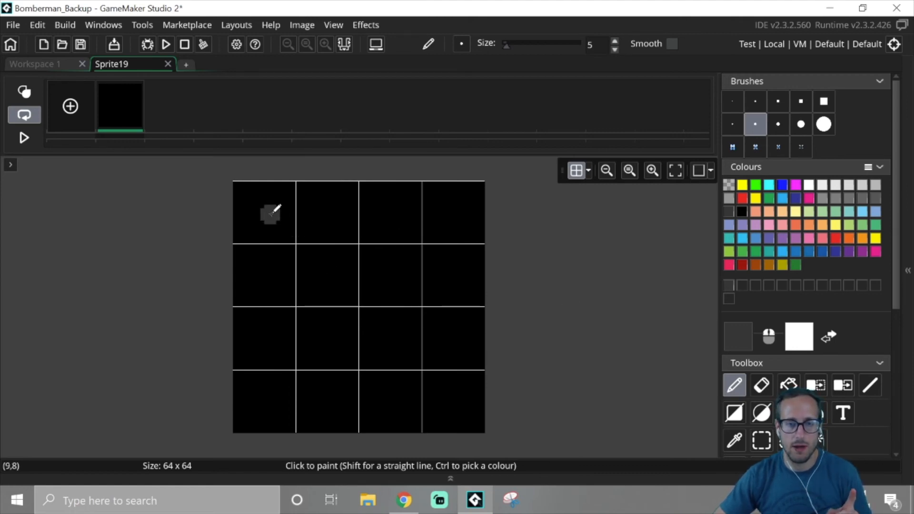
pyautogui.moveTo(275, 213)
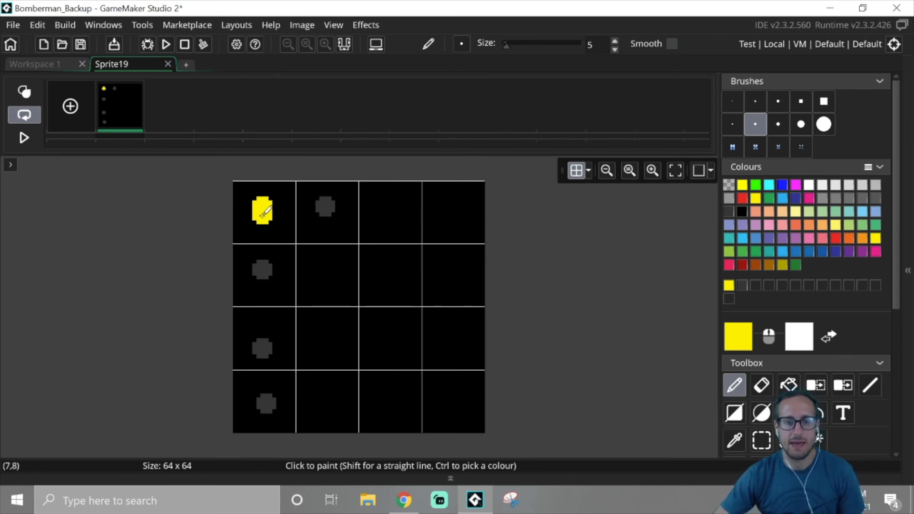
# Step: Paint yellow dots in the top-left, left-column and top-right border cells of the grid
pyautogui.click(250, 251)
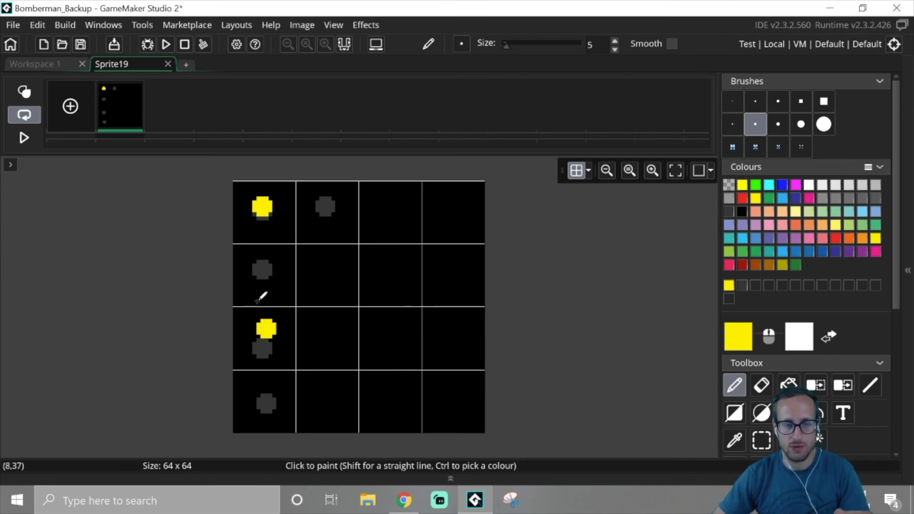
pyautogui.click(312, 209)
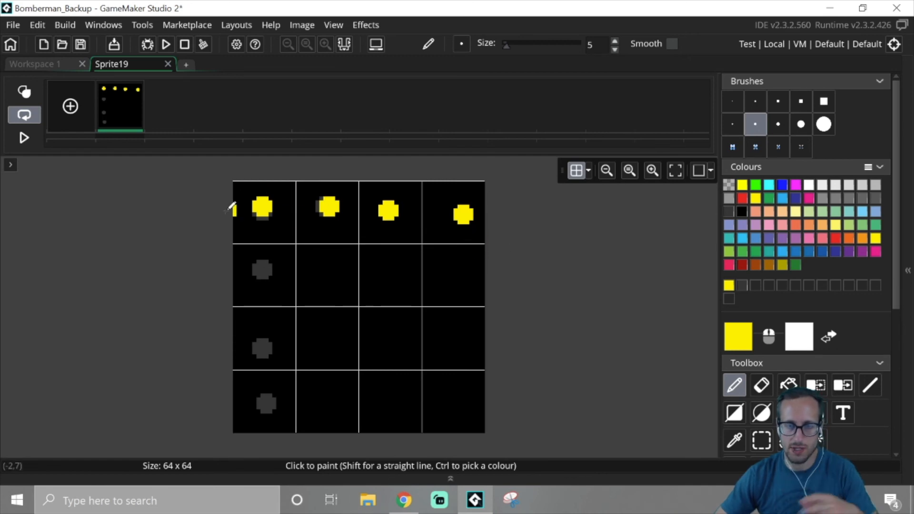
pyautogui.moveTo(588, 242)
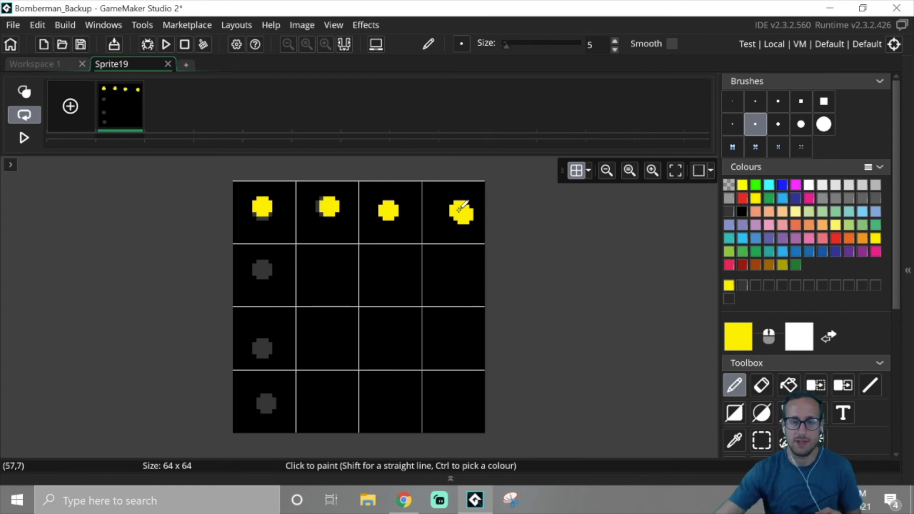
pyautogui.click(447, 274)
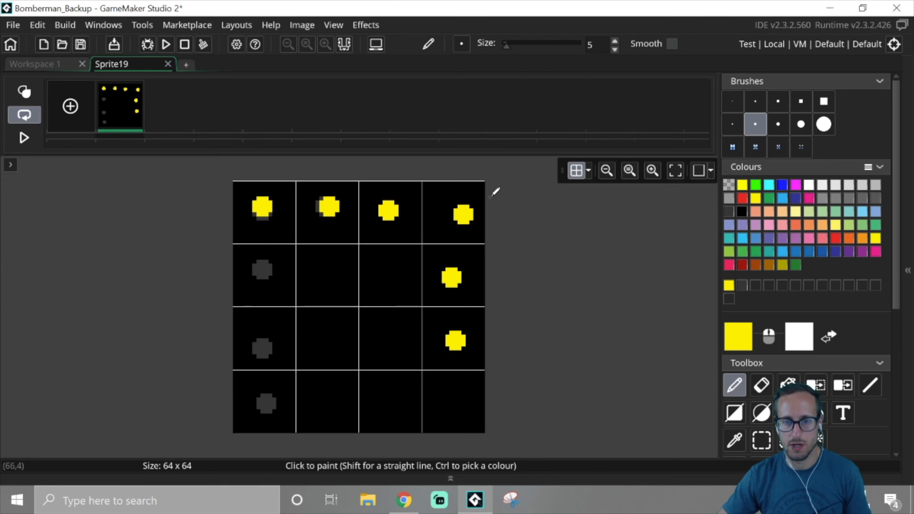
pyautogui.moveTo(452, 146)
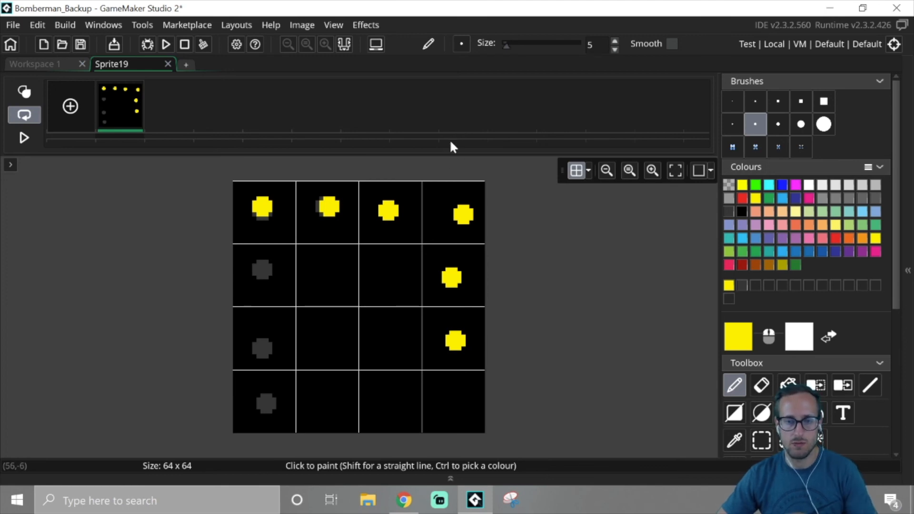
pyautogui.moveTo(454, 150)
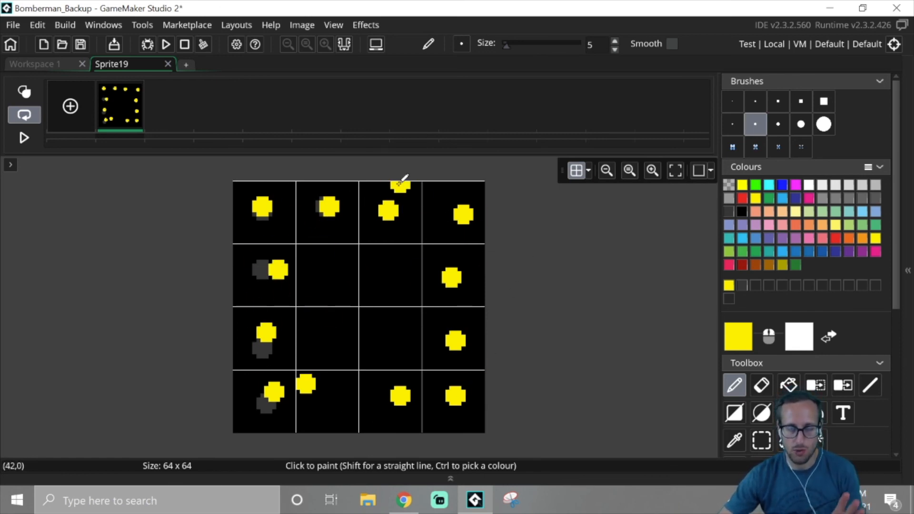
pyautogui.moveTo(475, 178)
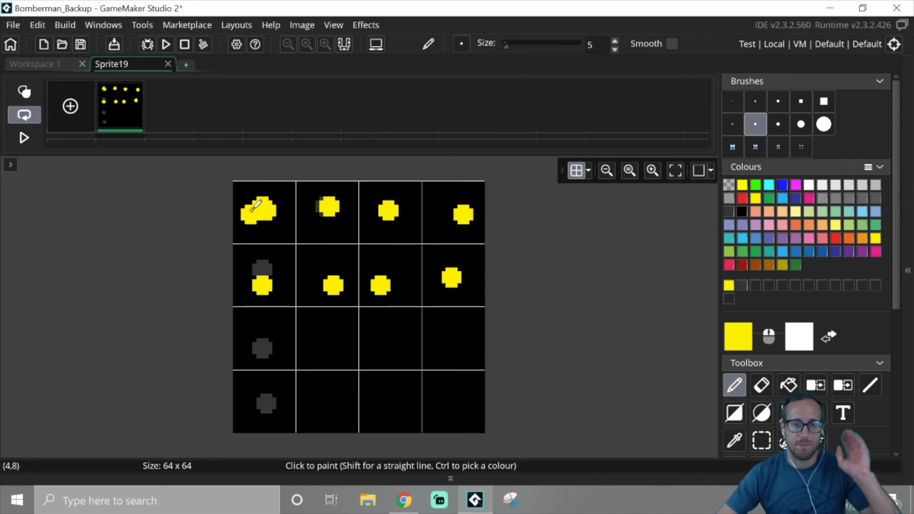
# Step: Repaint yellow dots in the top two rows, including the top-left pair and third column
pyautogui.click(265, 209)
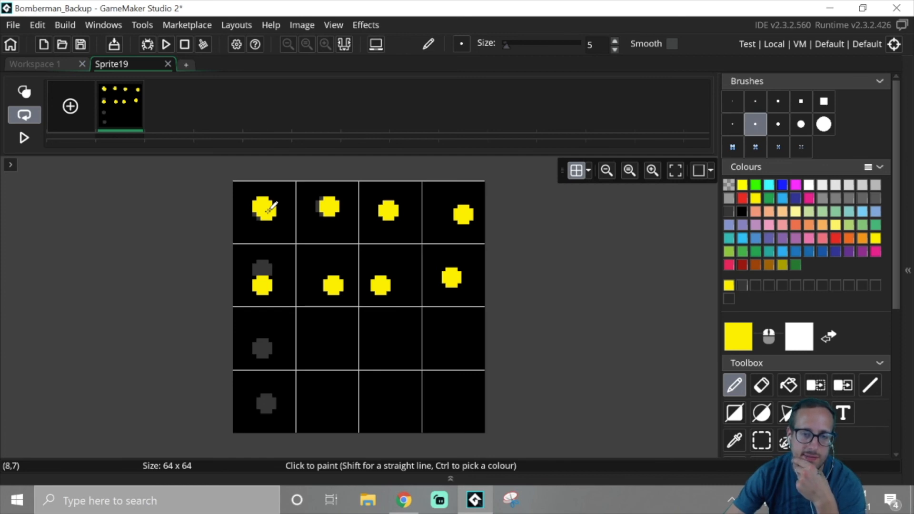
pyautogui.click(264, 253)
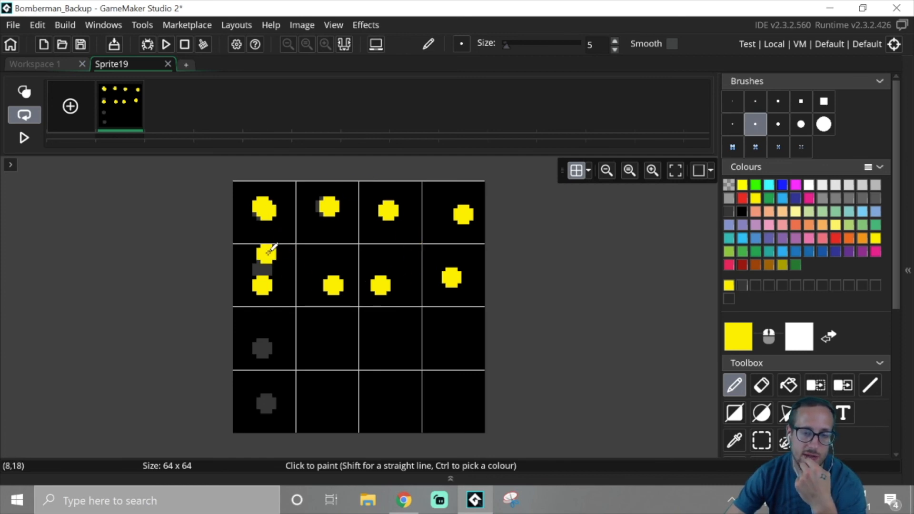
pyautogui.click(265, 207)
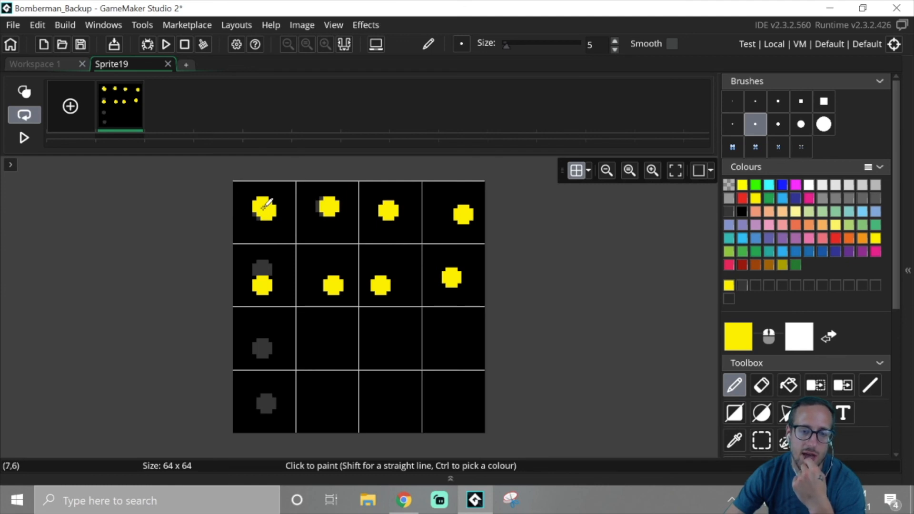
pyautogui.moveTo(630, 286)
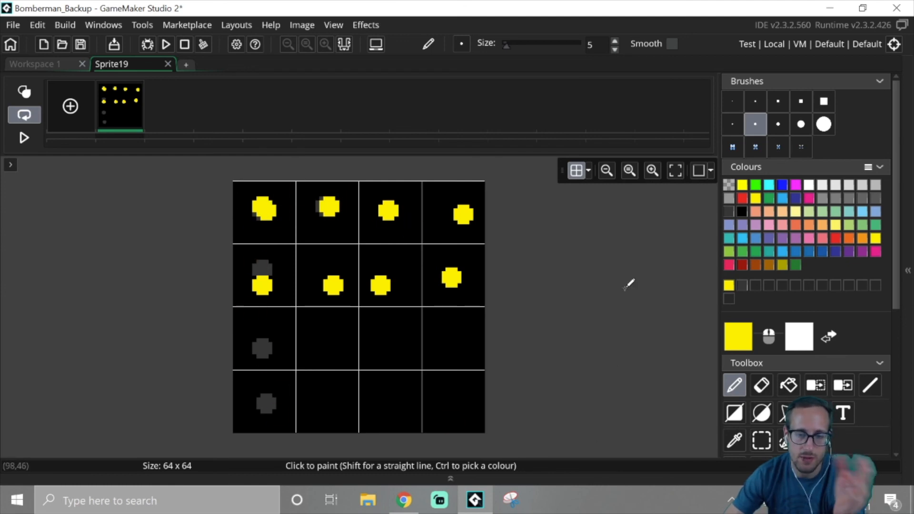
pyautogui.moveTo(604, 408)
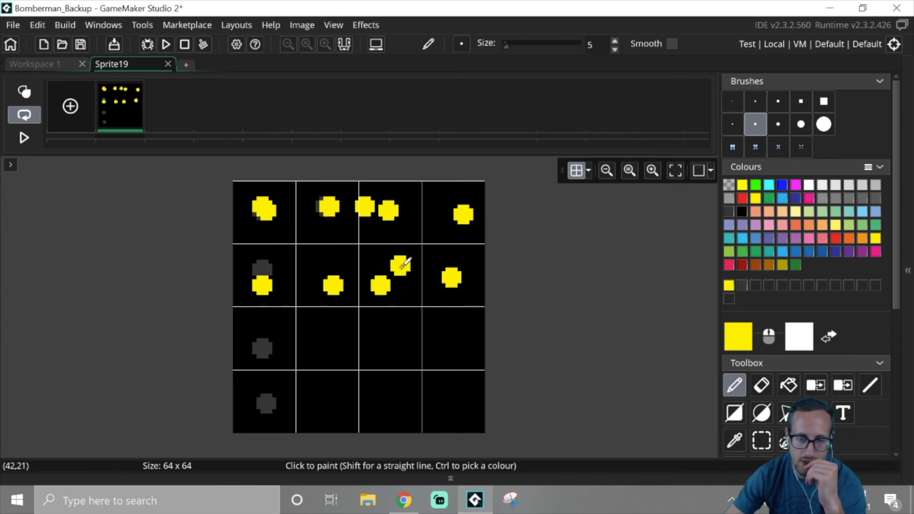
pyautogui.click(389, 269)
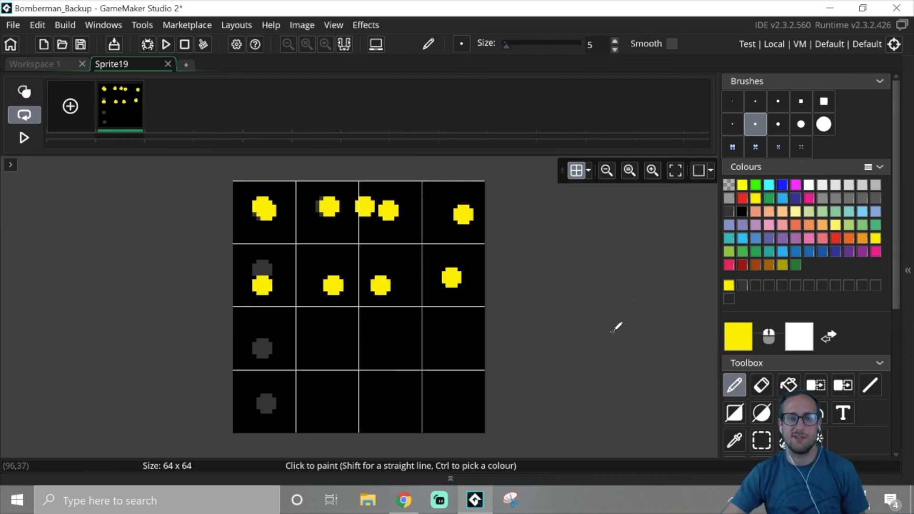
pyautogui.moveTo(598, 371)
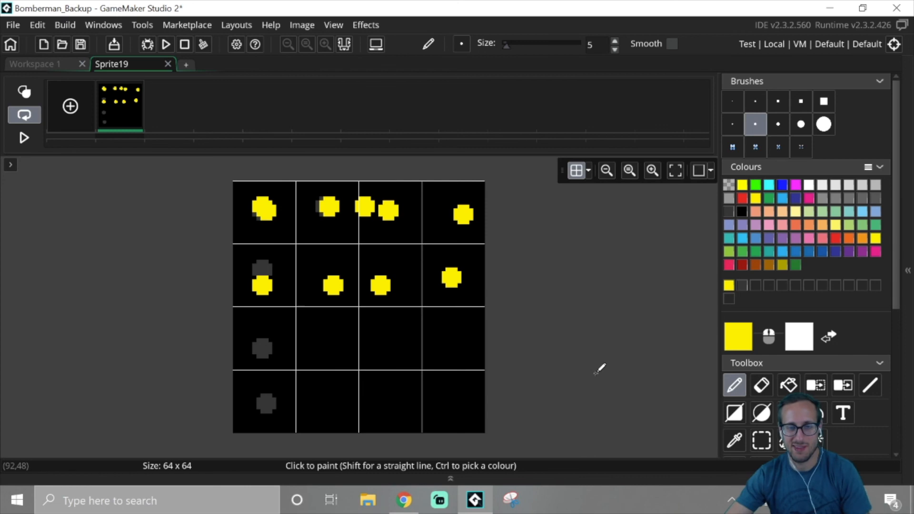
pyautogui.moveTo(542, 314)
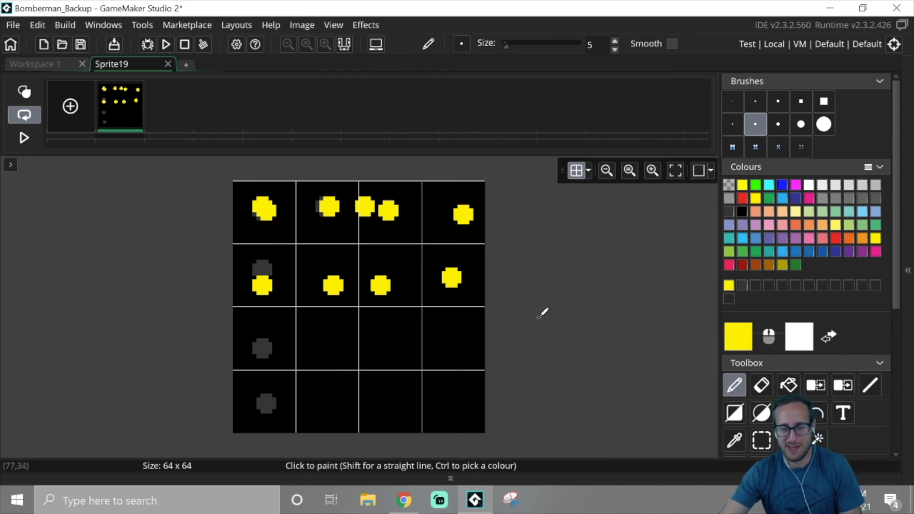
# Step: Close the Sprite19 editor, leaving the workspace empty
pyautogui.click(169, 64)
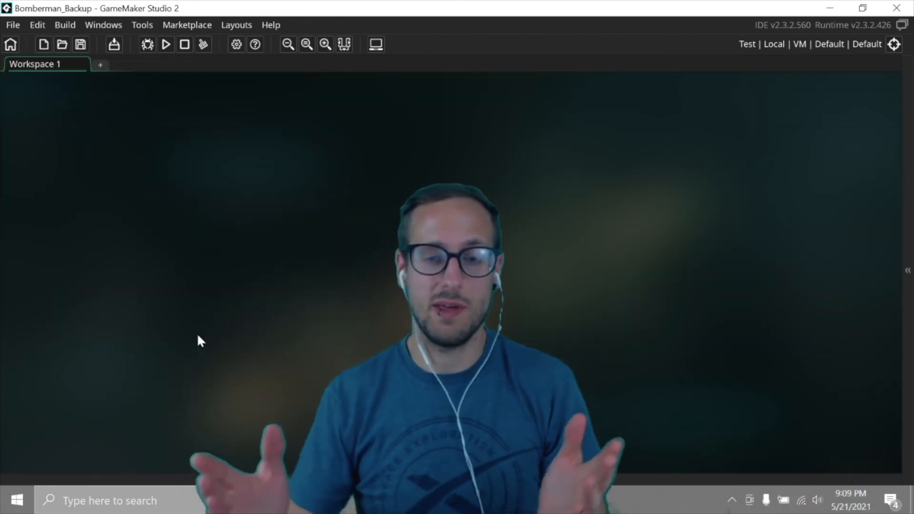